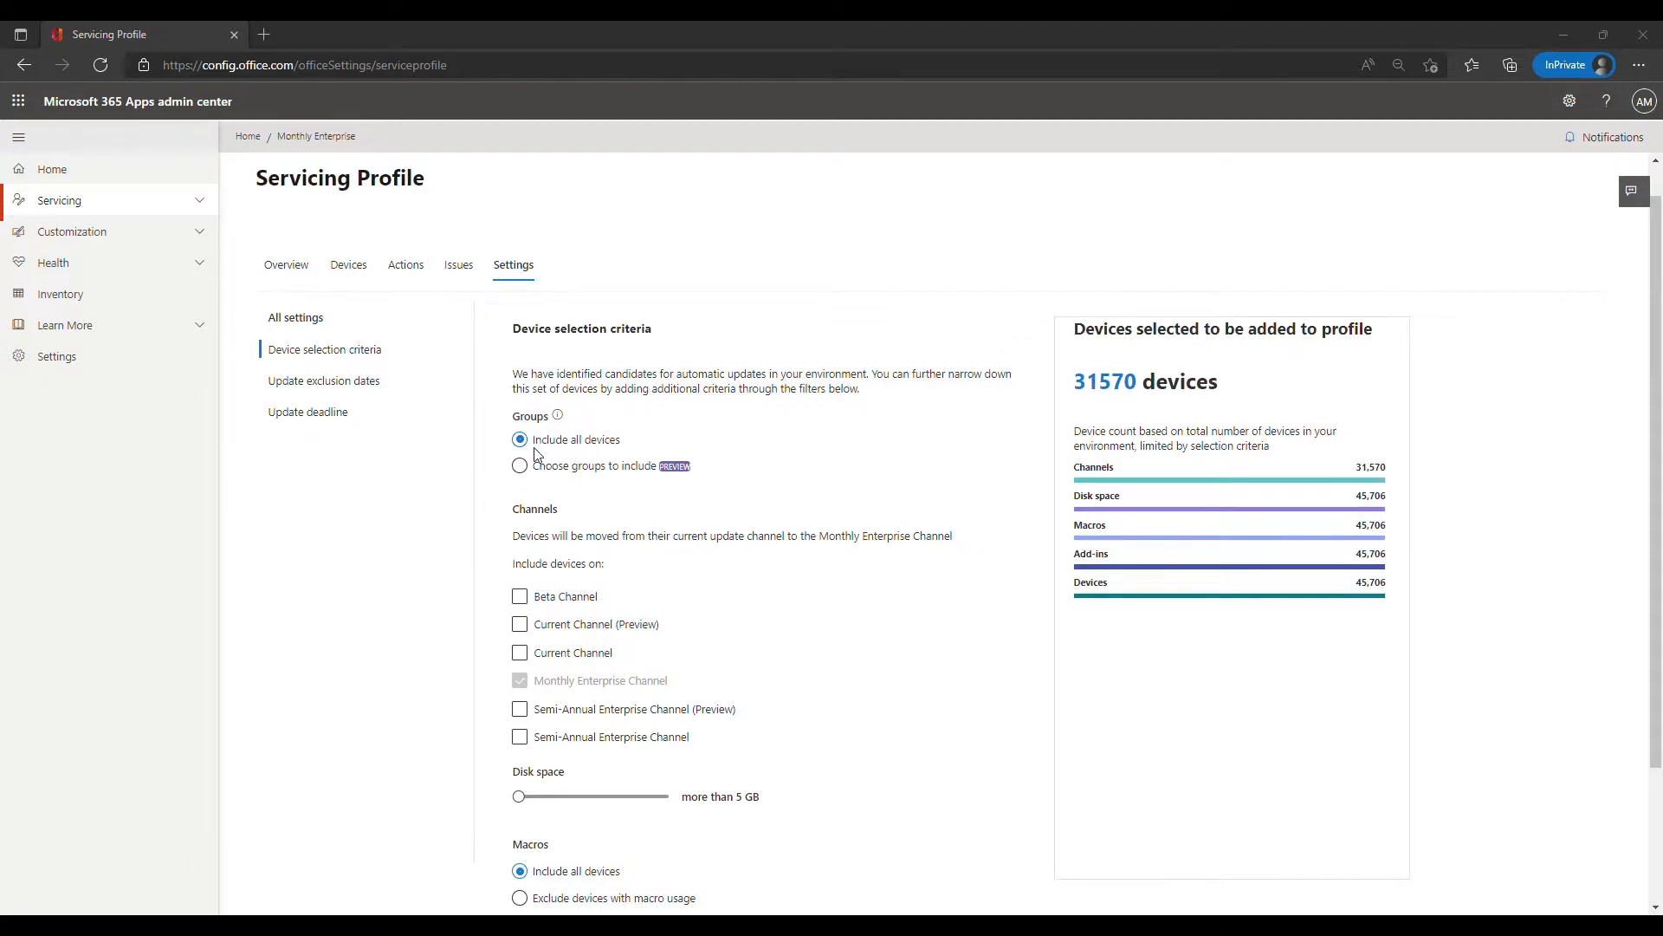
{"action": "mouse_move", "coordinate": [613, 458]}
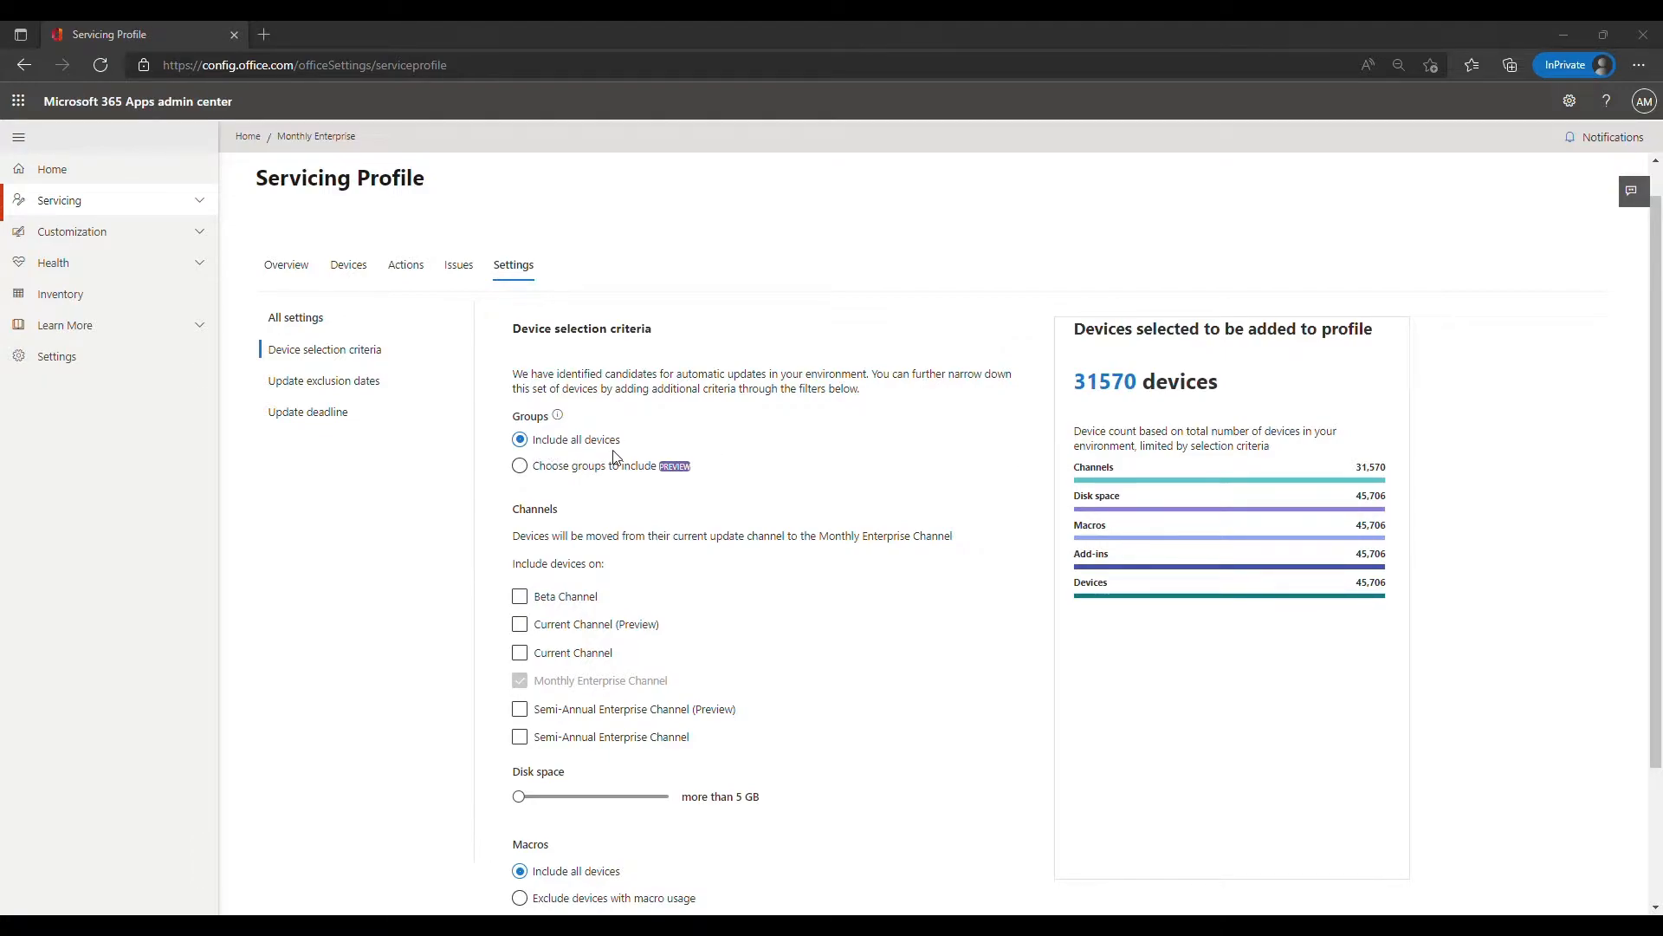
{"action": "mouse_move", "coordinate": [550, 527]}
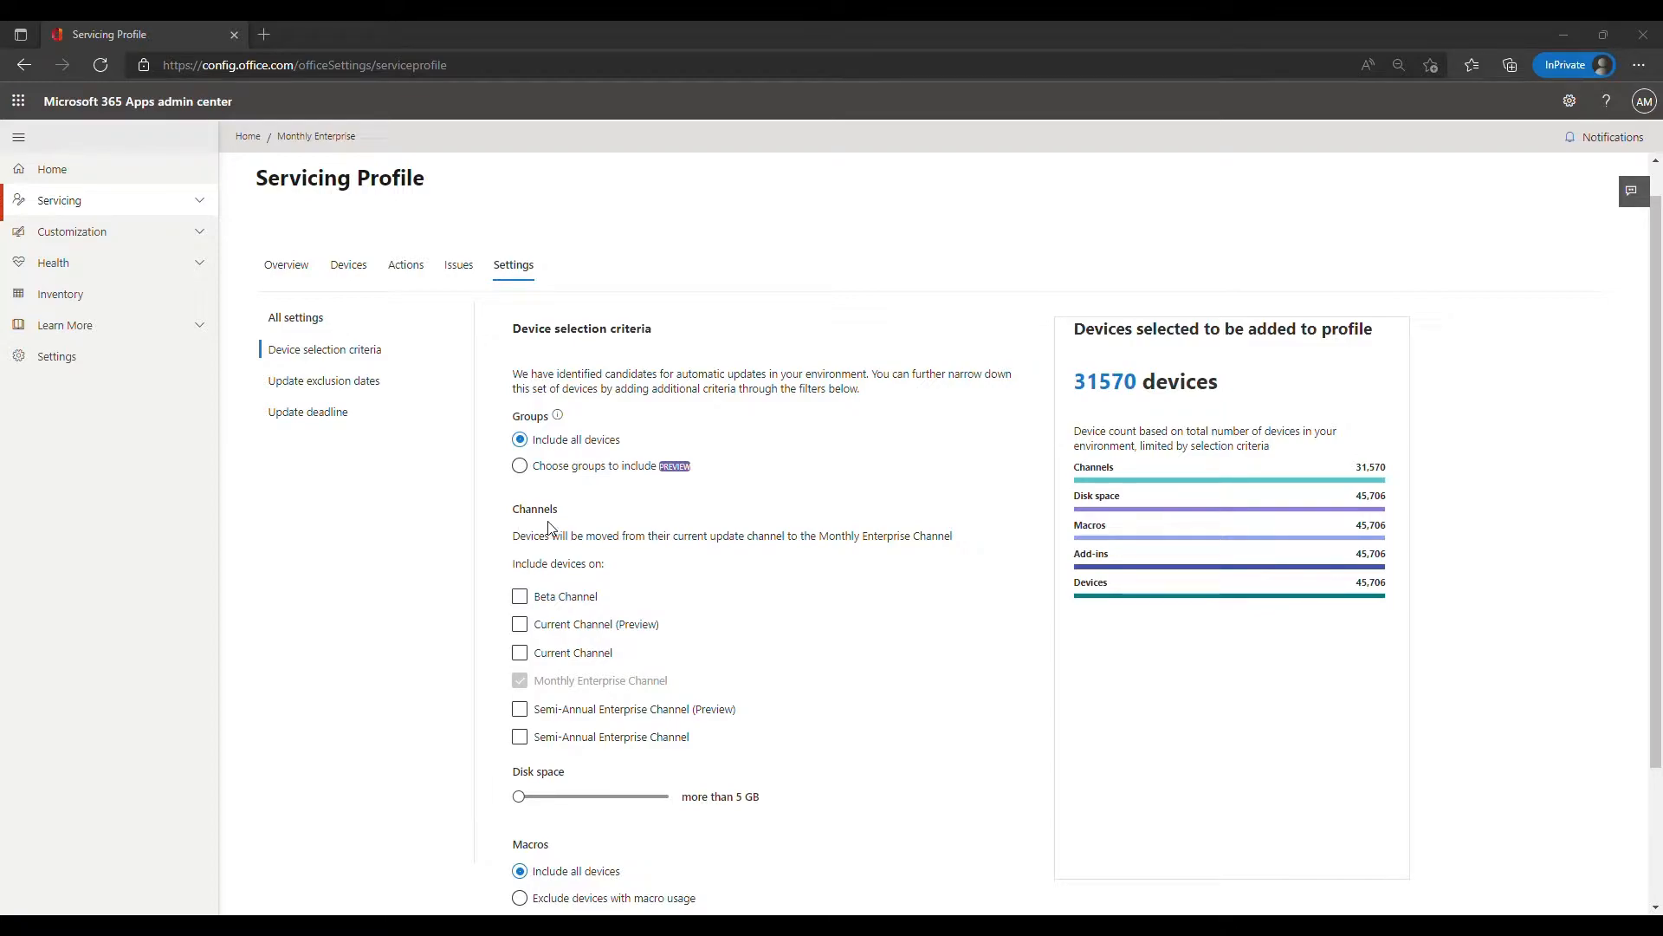
Include Current Channel, Semi-Annual Enterprise Channel (Preview) and Semi-Annual Enterprise Channel, raising selected devices to 45,706.
{"action": "left_click", "coordinate": [519, 653]}
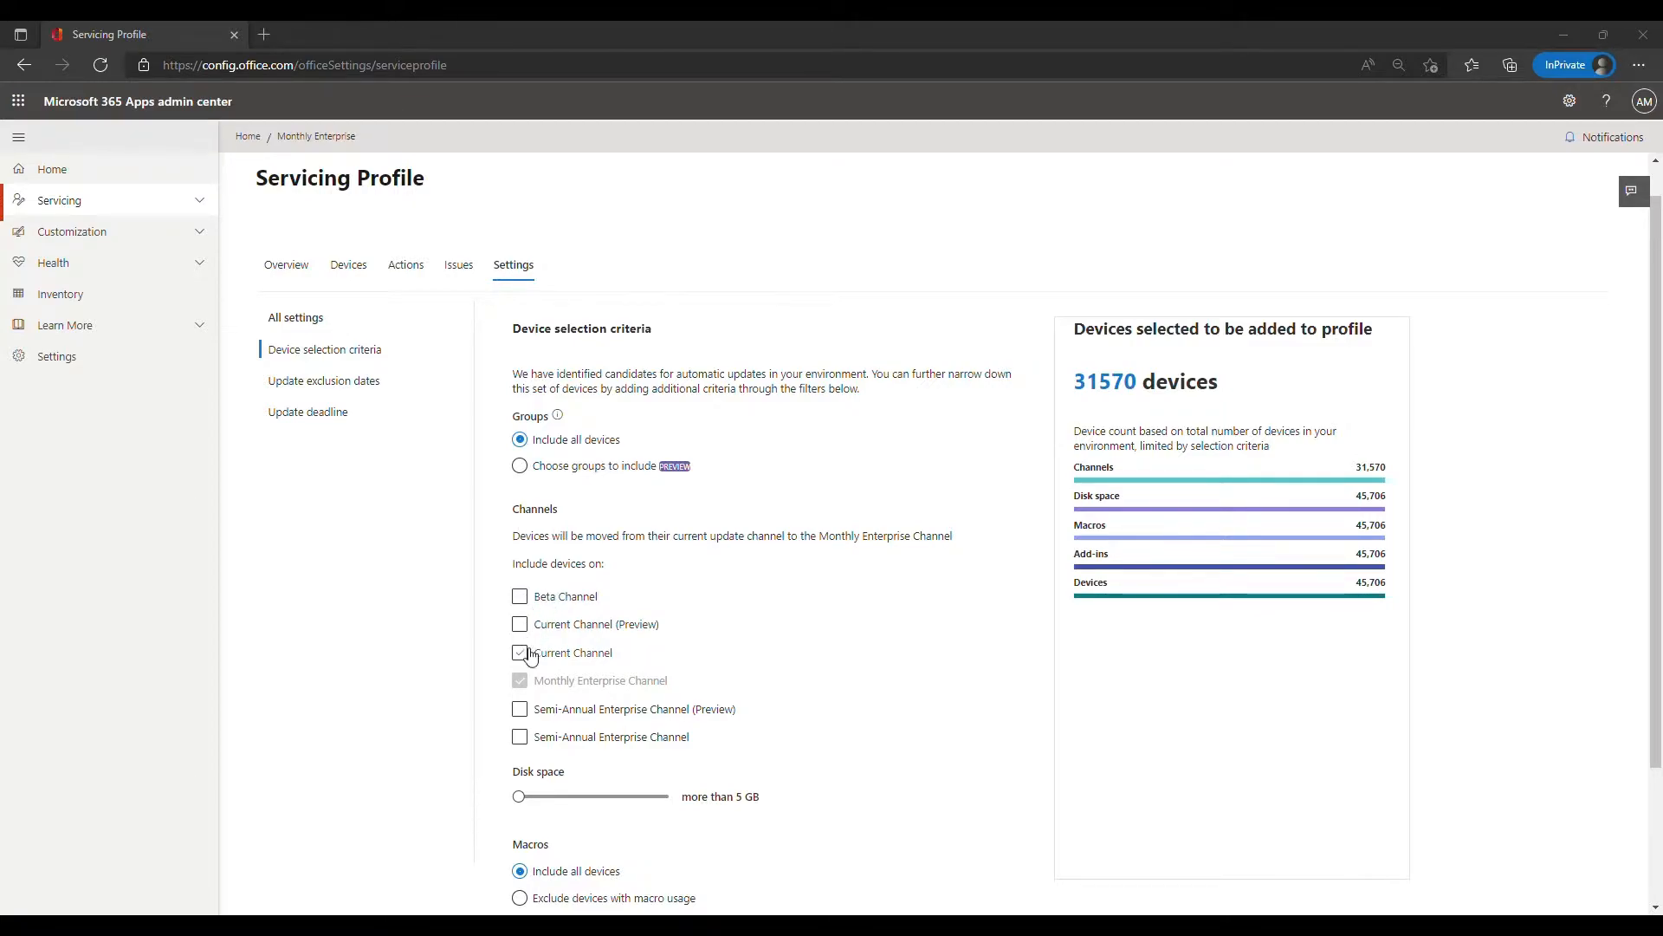
{"action": "left_click", "coordinate": [520, 709]}
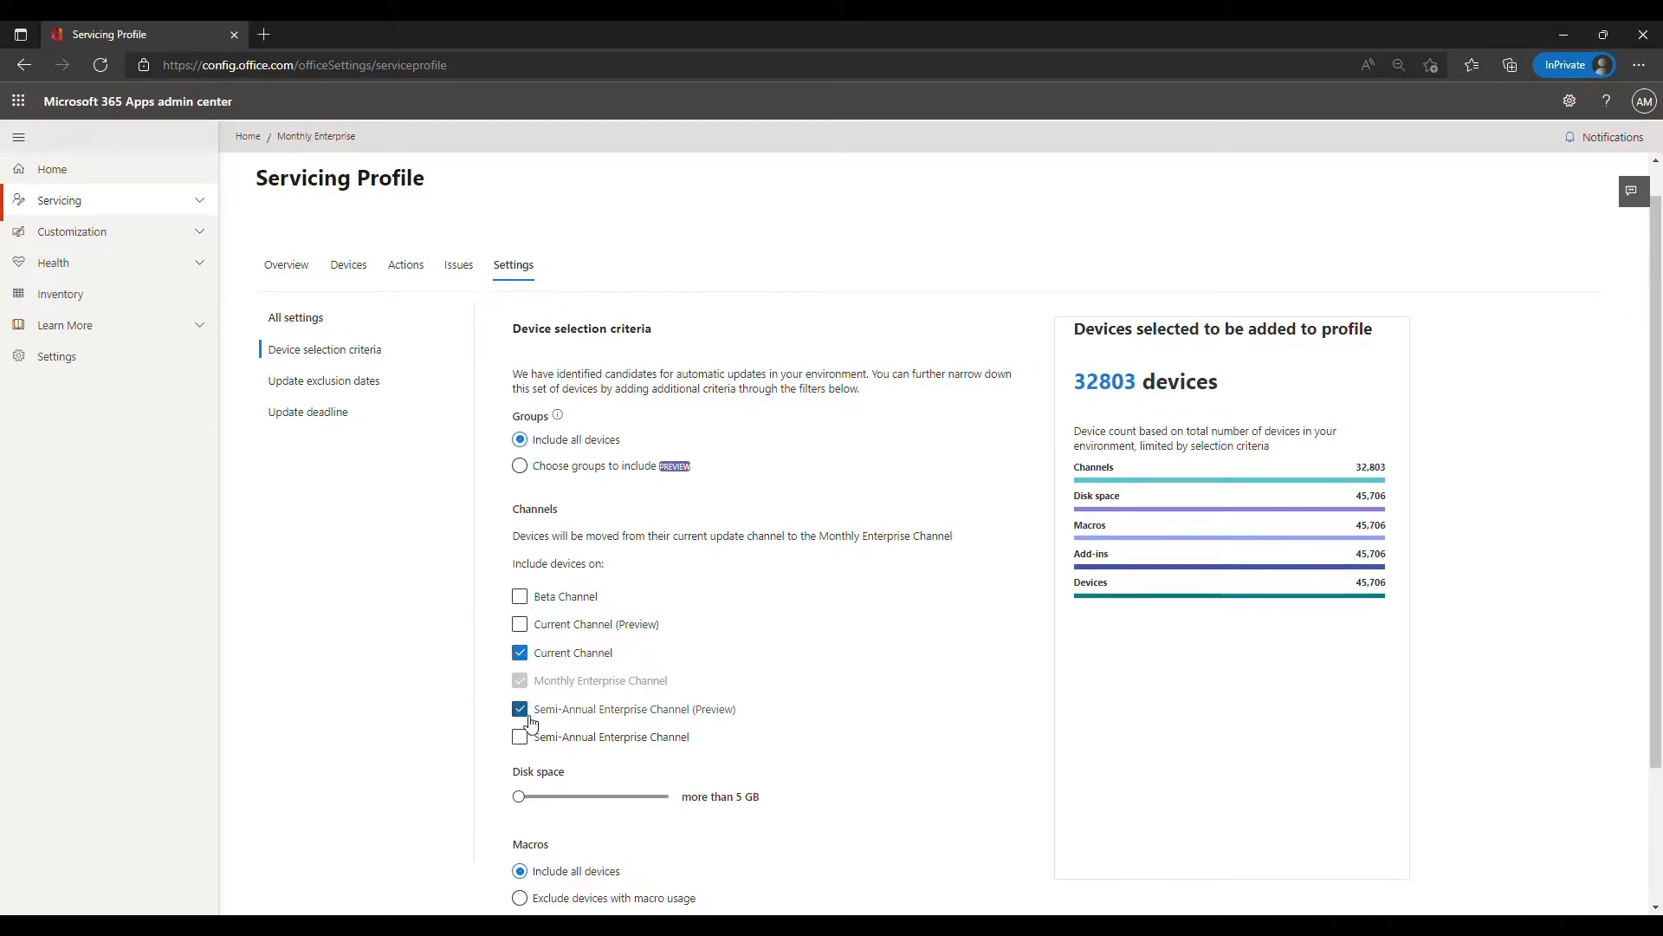
{"action": "left_click", "coordinate": [520, 736]}
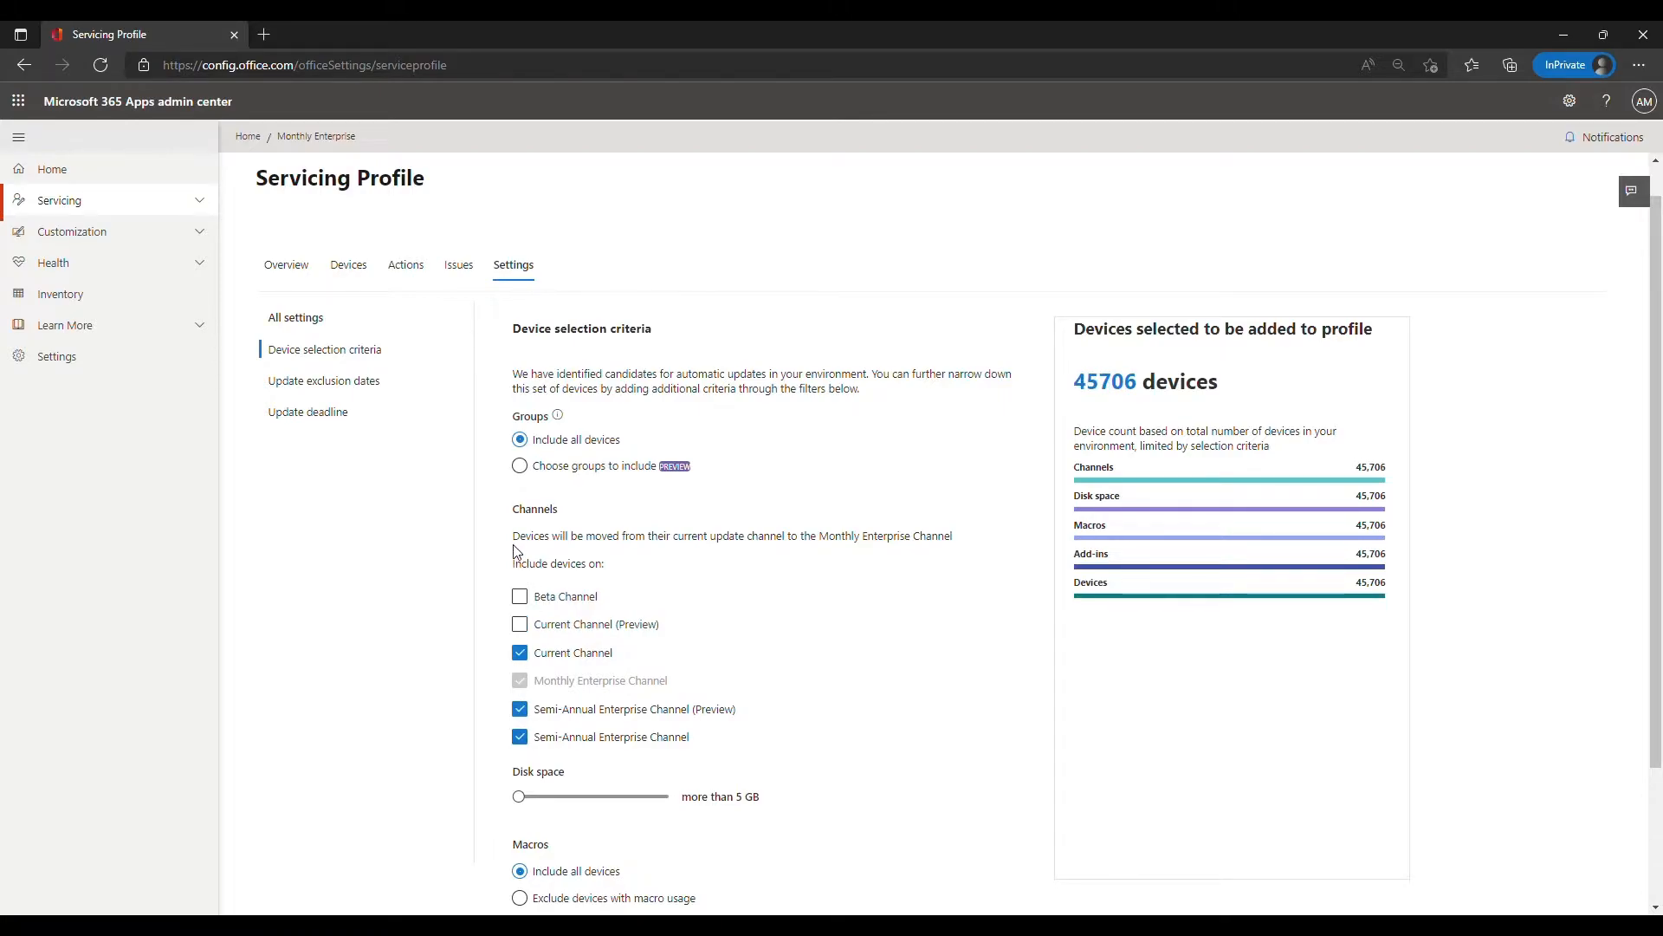
{"action": "left_click_drag", "start_coordinate": [513, 535], "coordinate": [891, 536]}
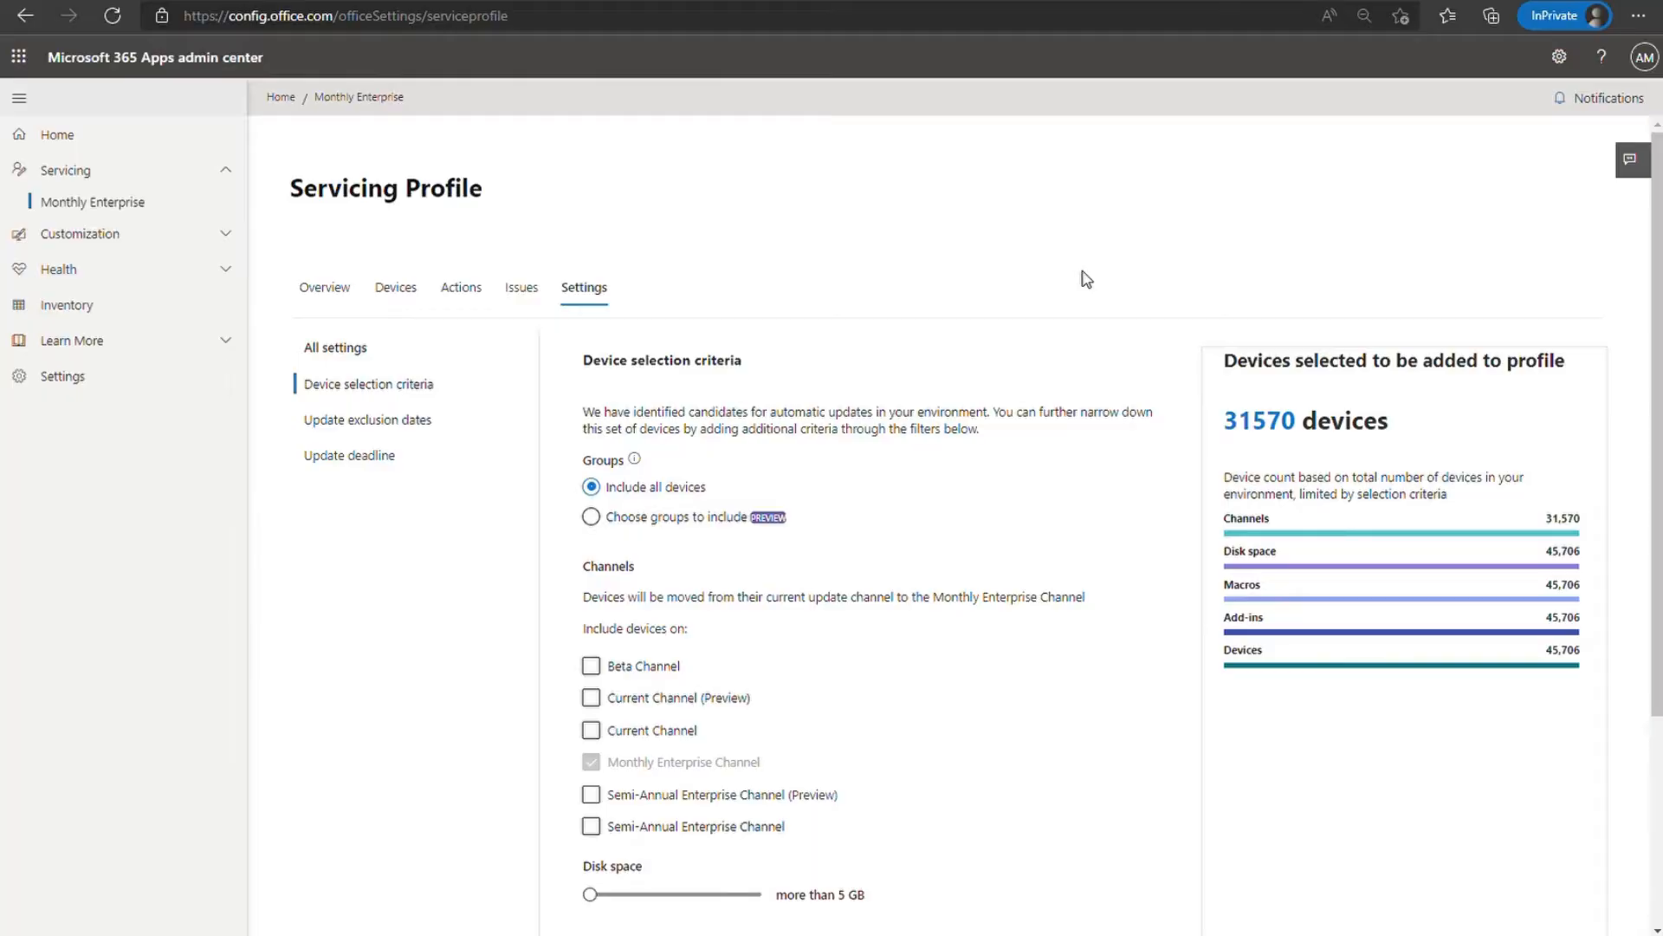
{"action": "mouse_move", "coordinate": [1066, 267]}
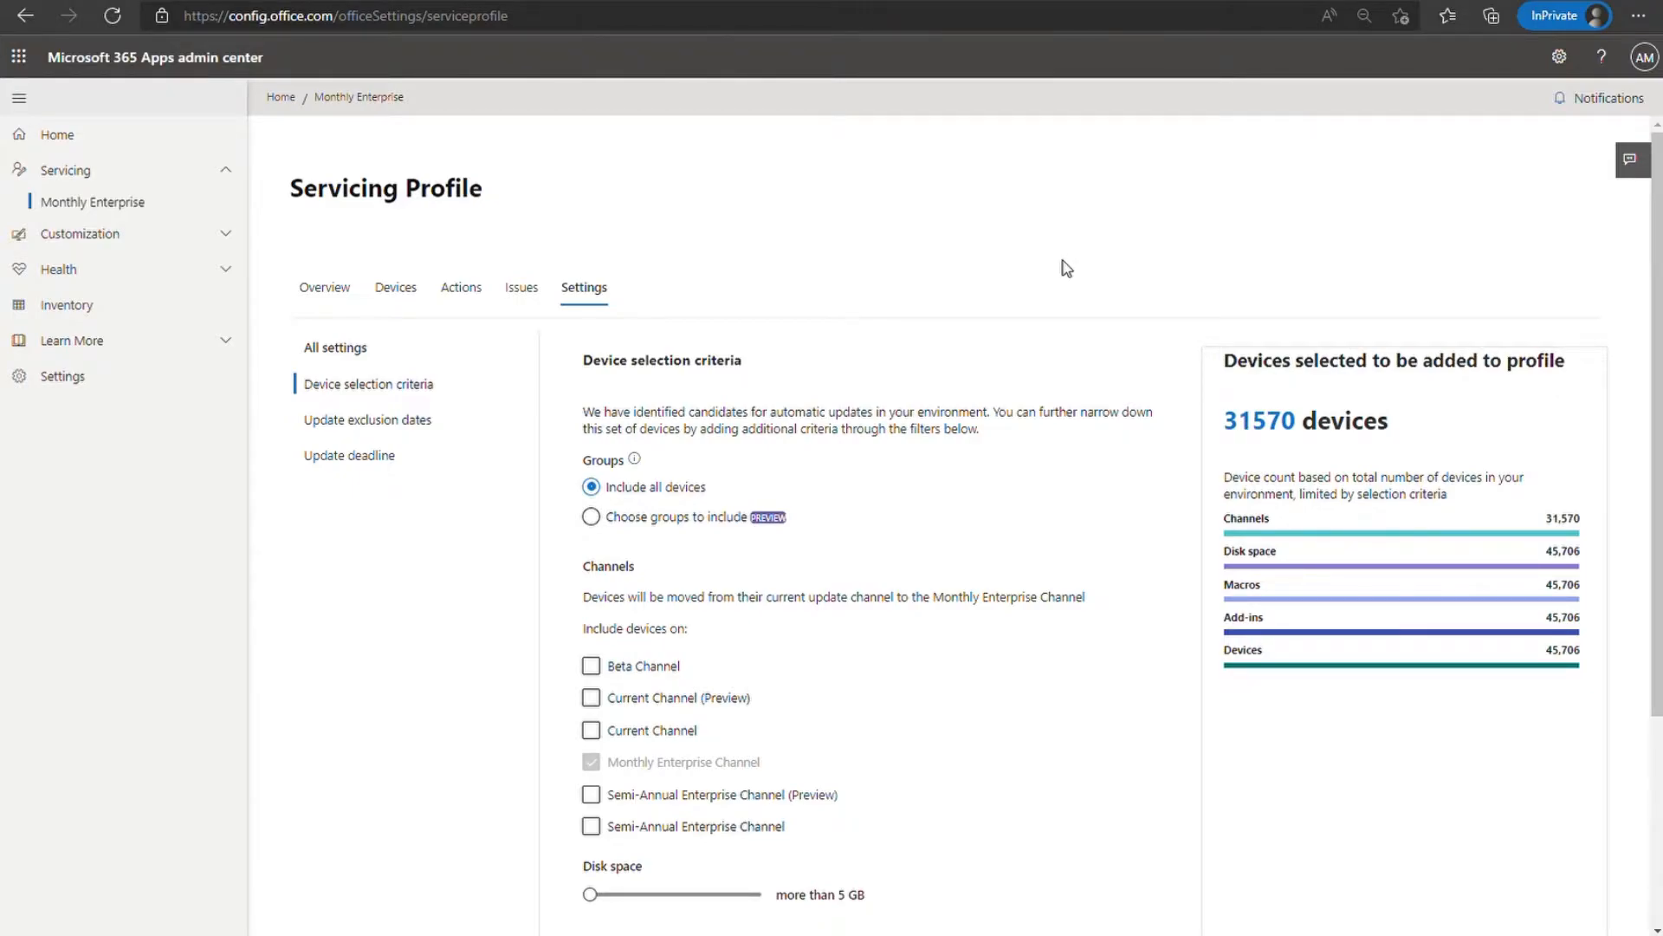
{"action": "mouse_move", "coordinate": [174, 86]}
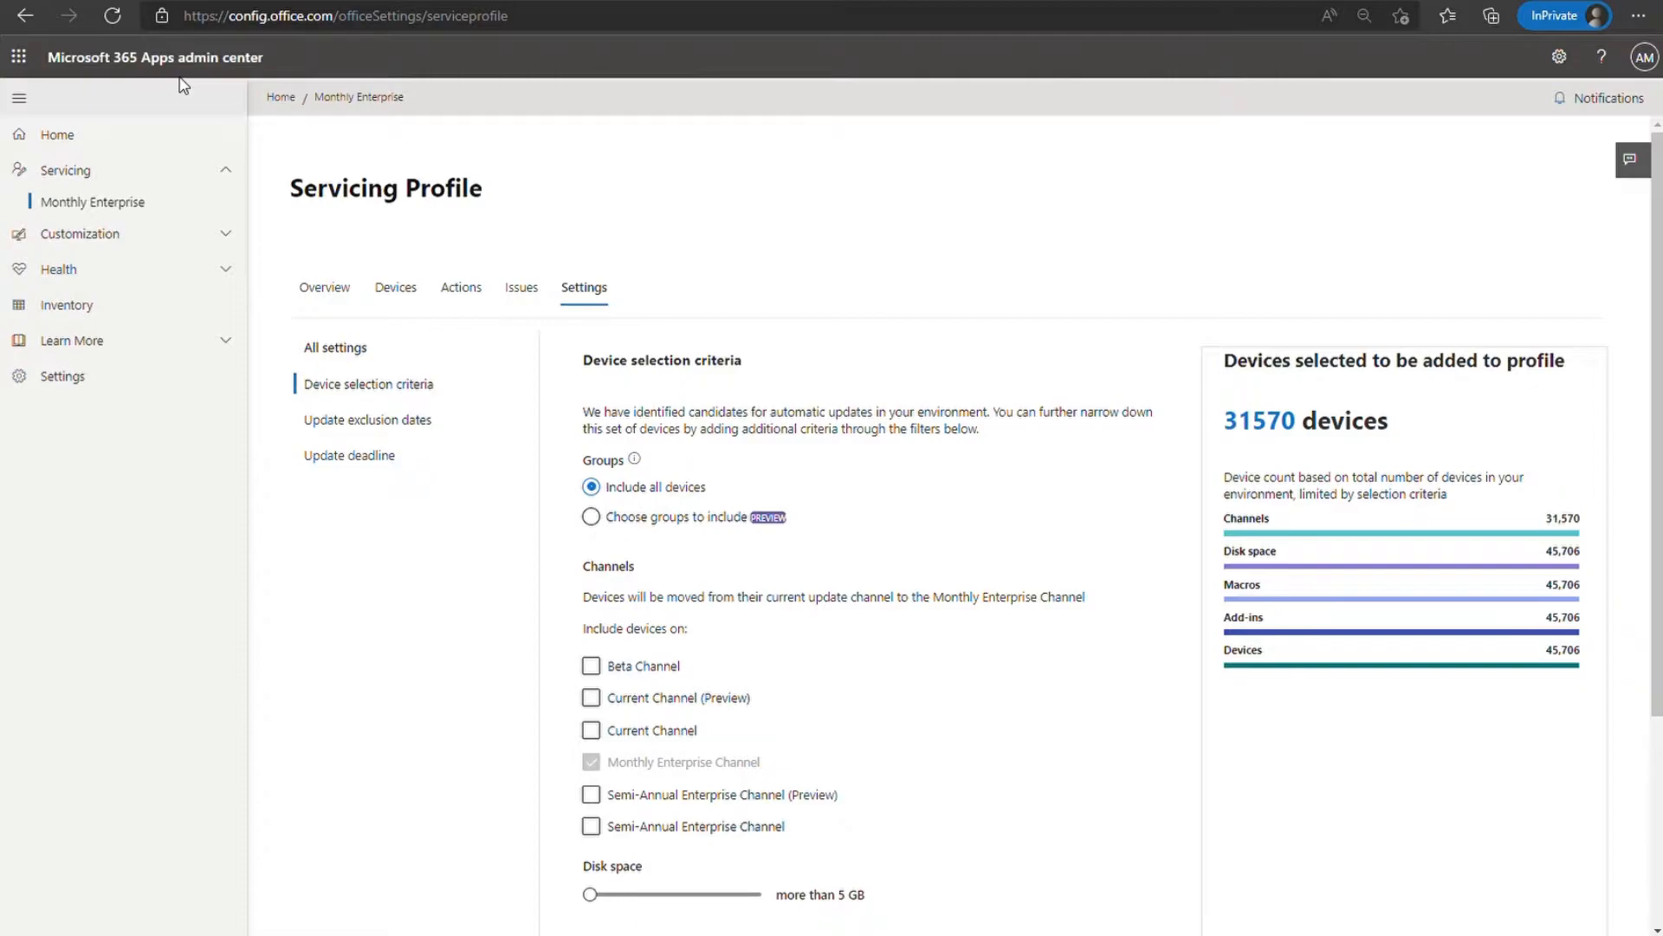
{"action": "mouse_move", "coordinate": [106, 177]}
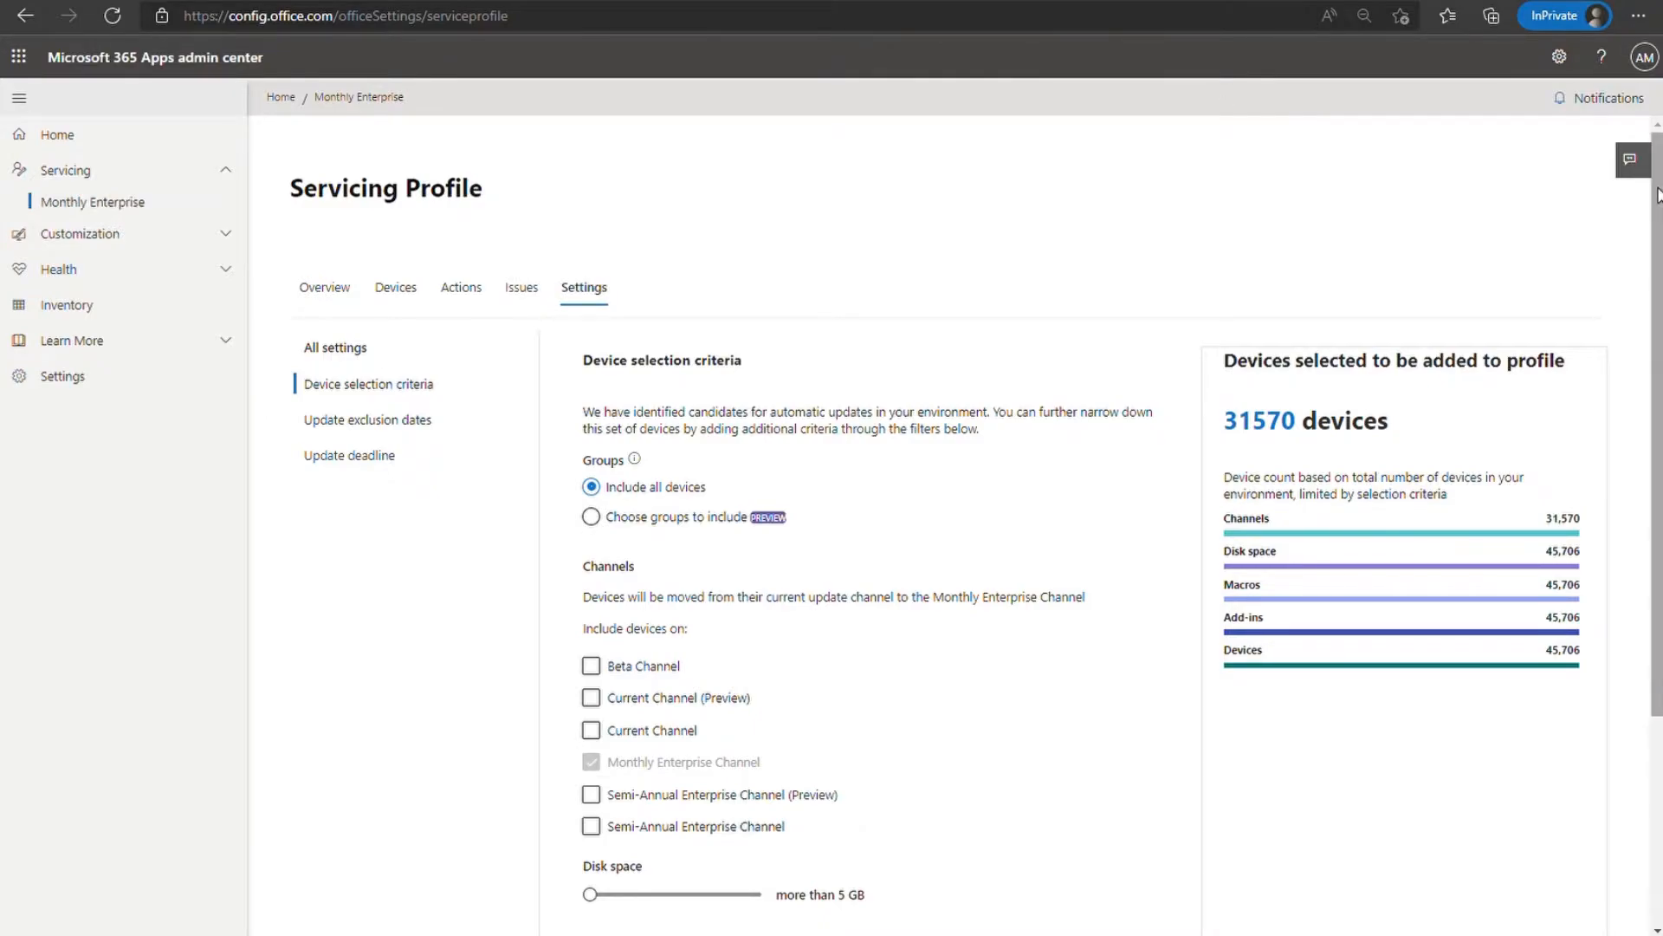
{"action": "scroll", "scroll_direction": "down", "scroll_amount": 3}
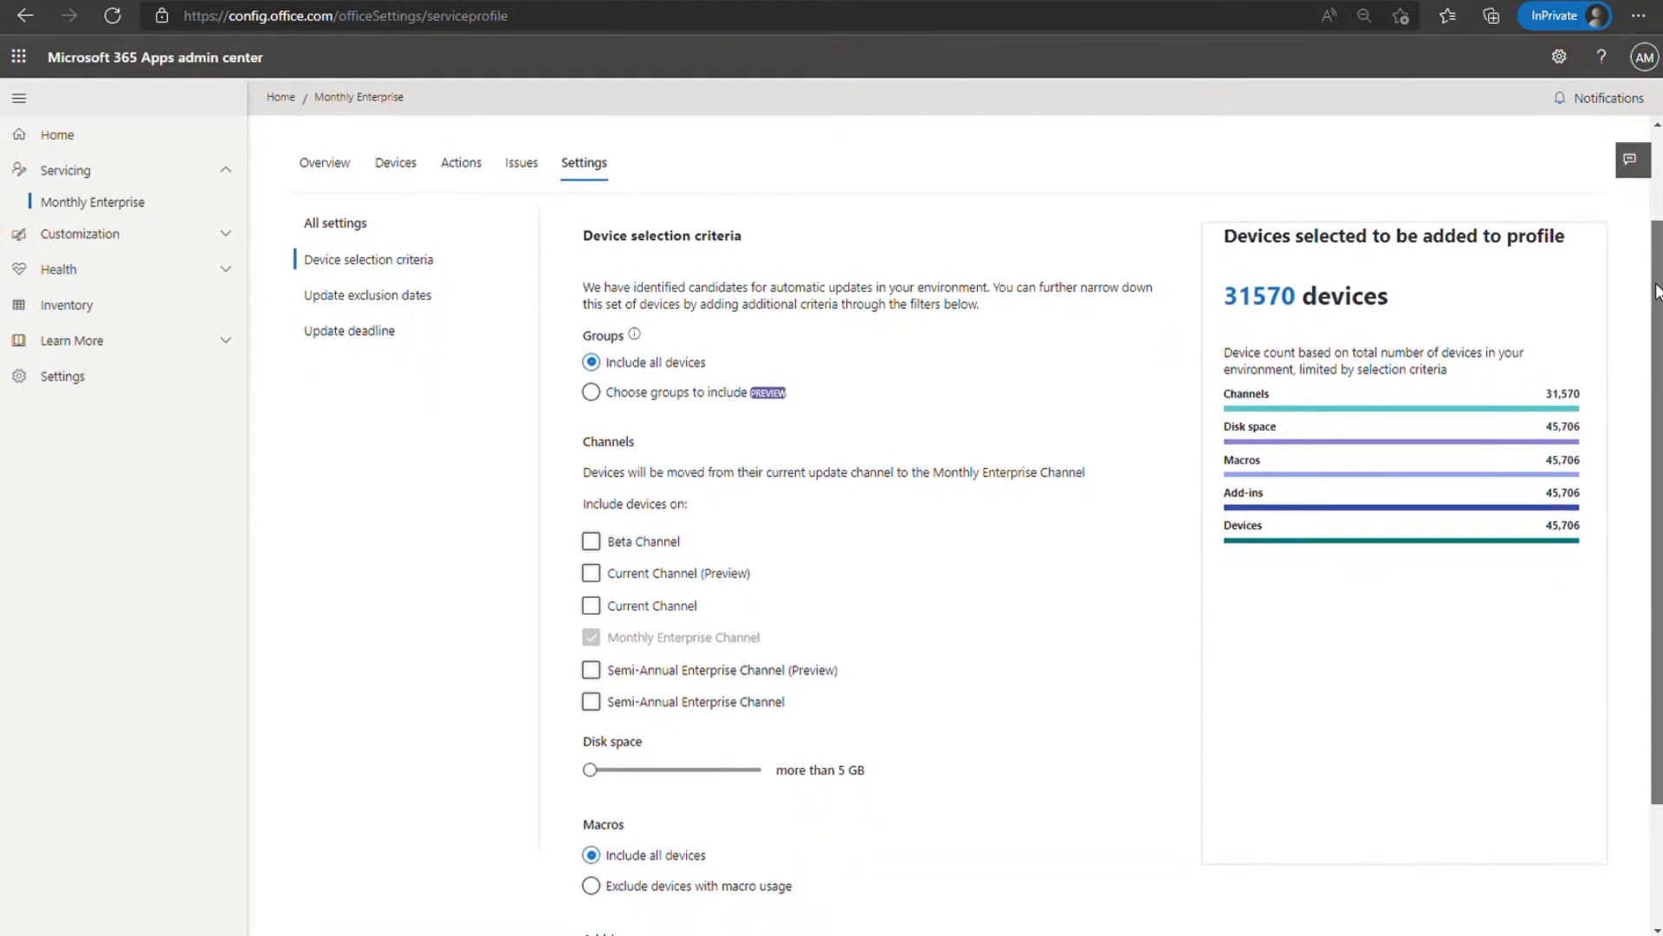
{"action": "scroll", "scroll_direction": "down", "scroll_amount": 3}
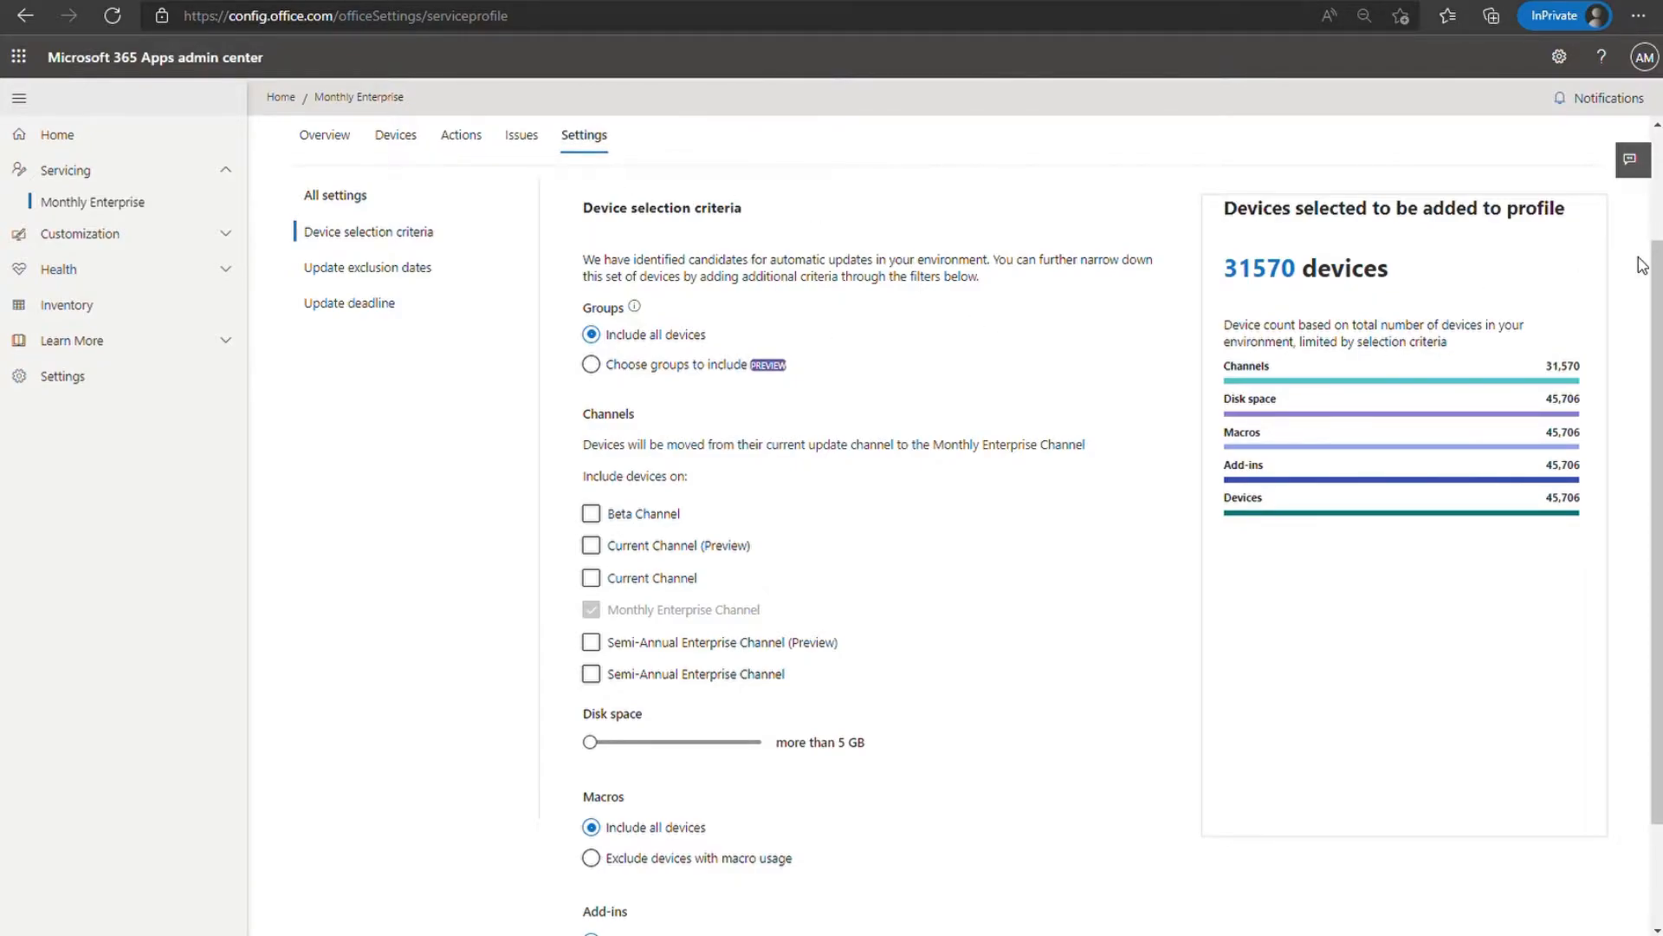
{"action": "scroll", "scroll_direction": "down", "scroll_amount": 3}
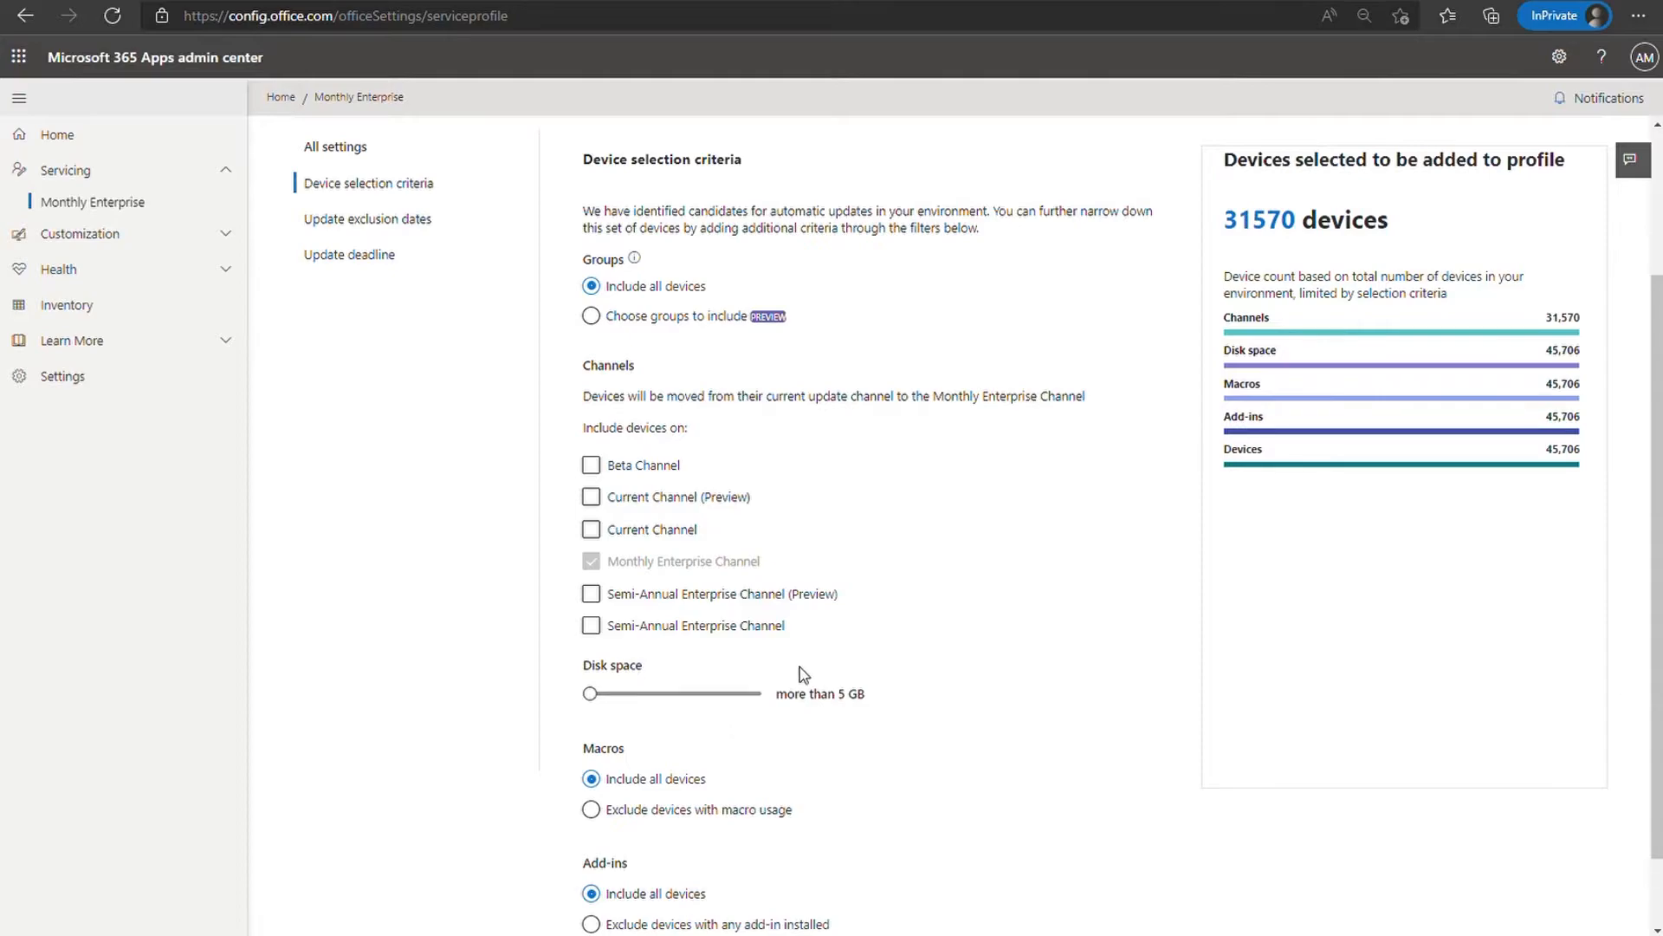
{"action": "mouse_move", "coordinate": [624, 350]}
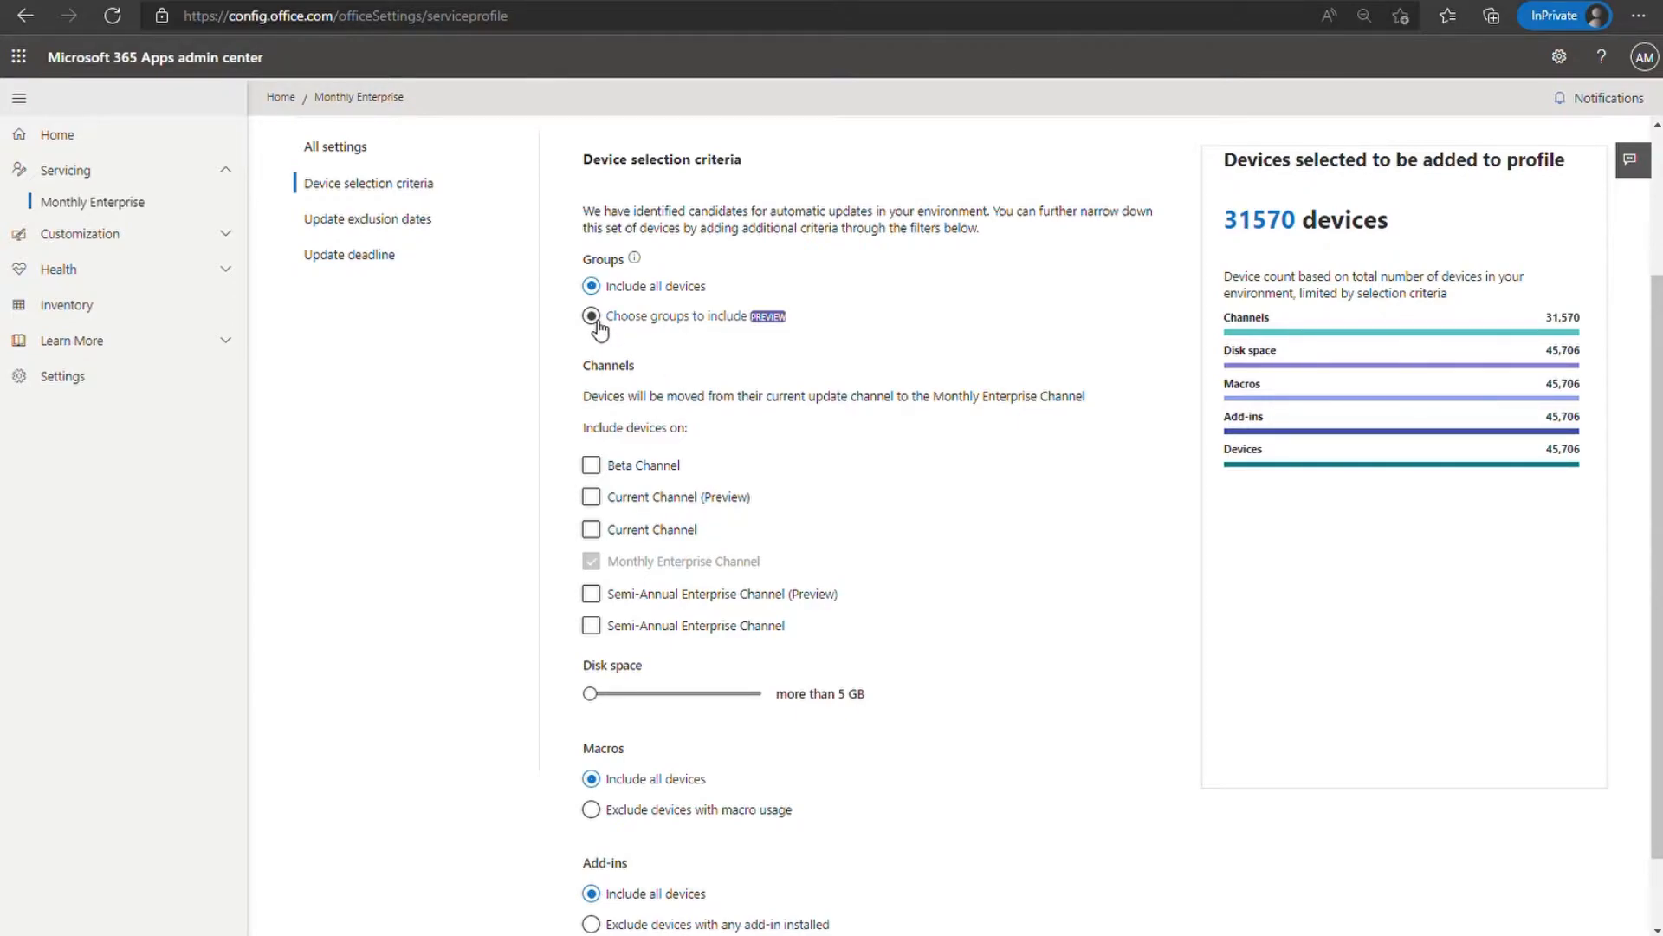
Limit the profile to the Servicing Profiles - Pilot Group Azure AD group, adding it to the list.
{"action": "left_click", "coordinate": [593, 315]}
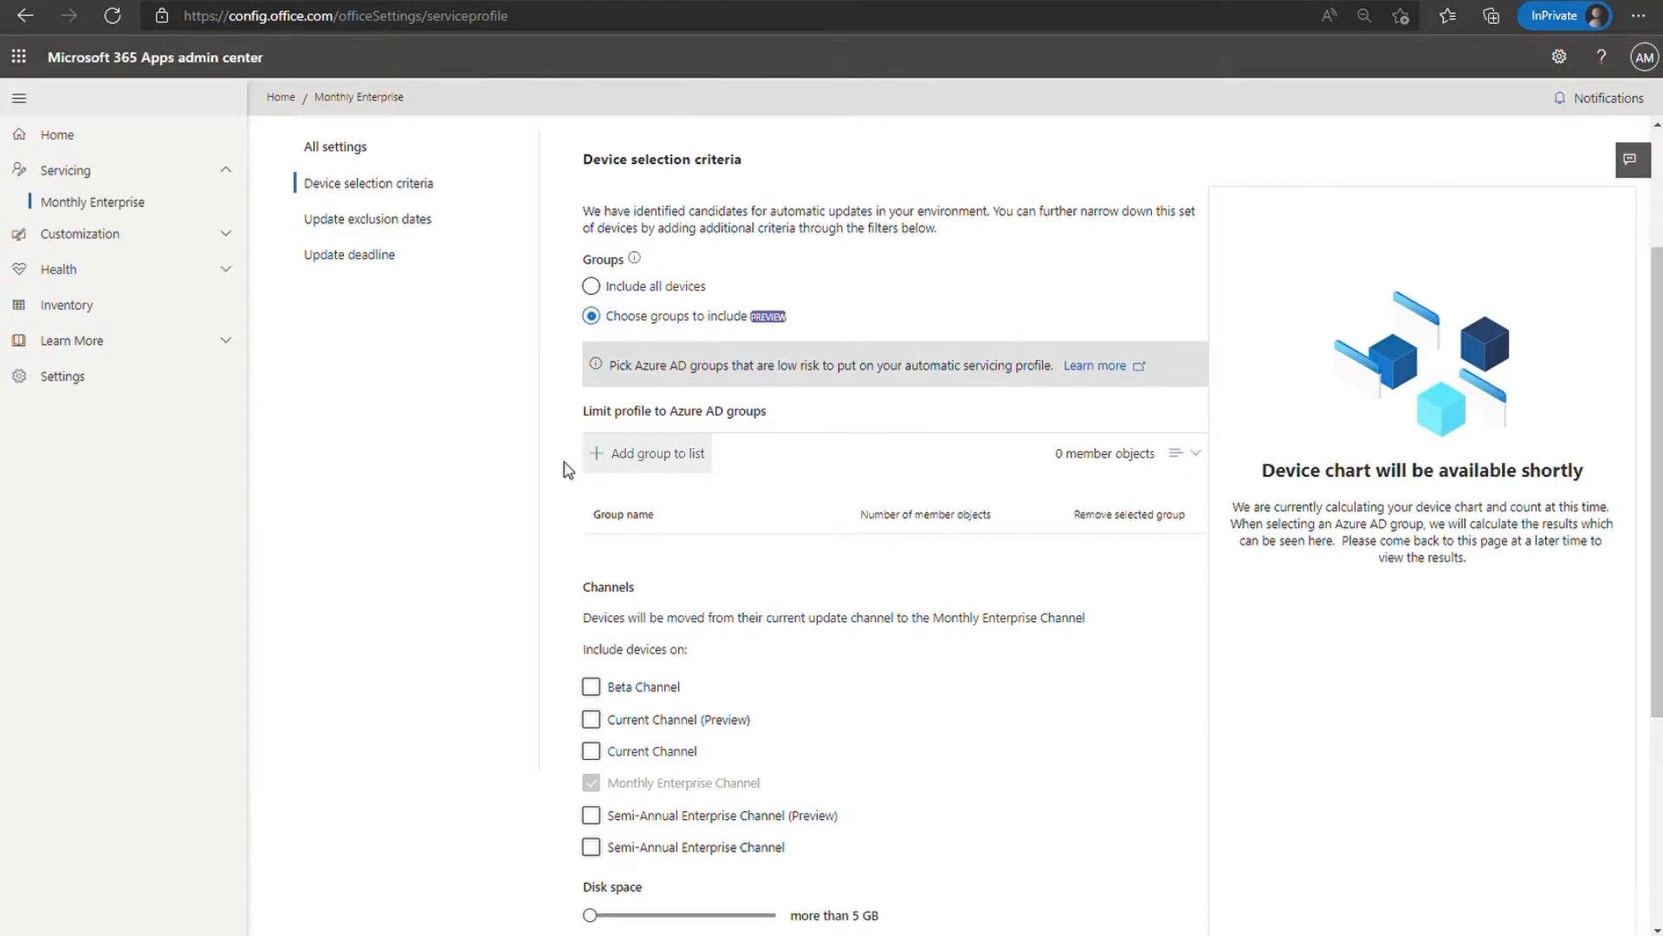
{"action": "left_click", "coordinate": [646, 452]}
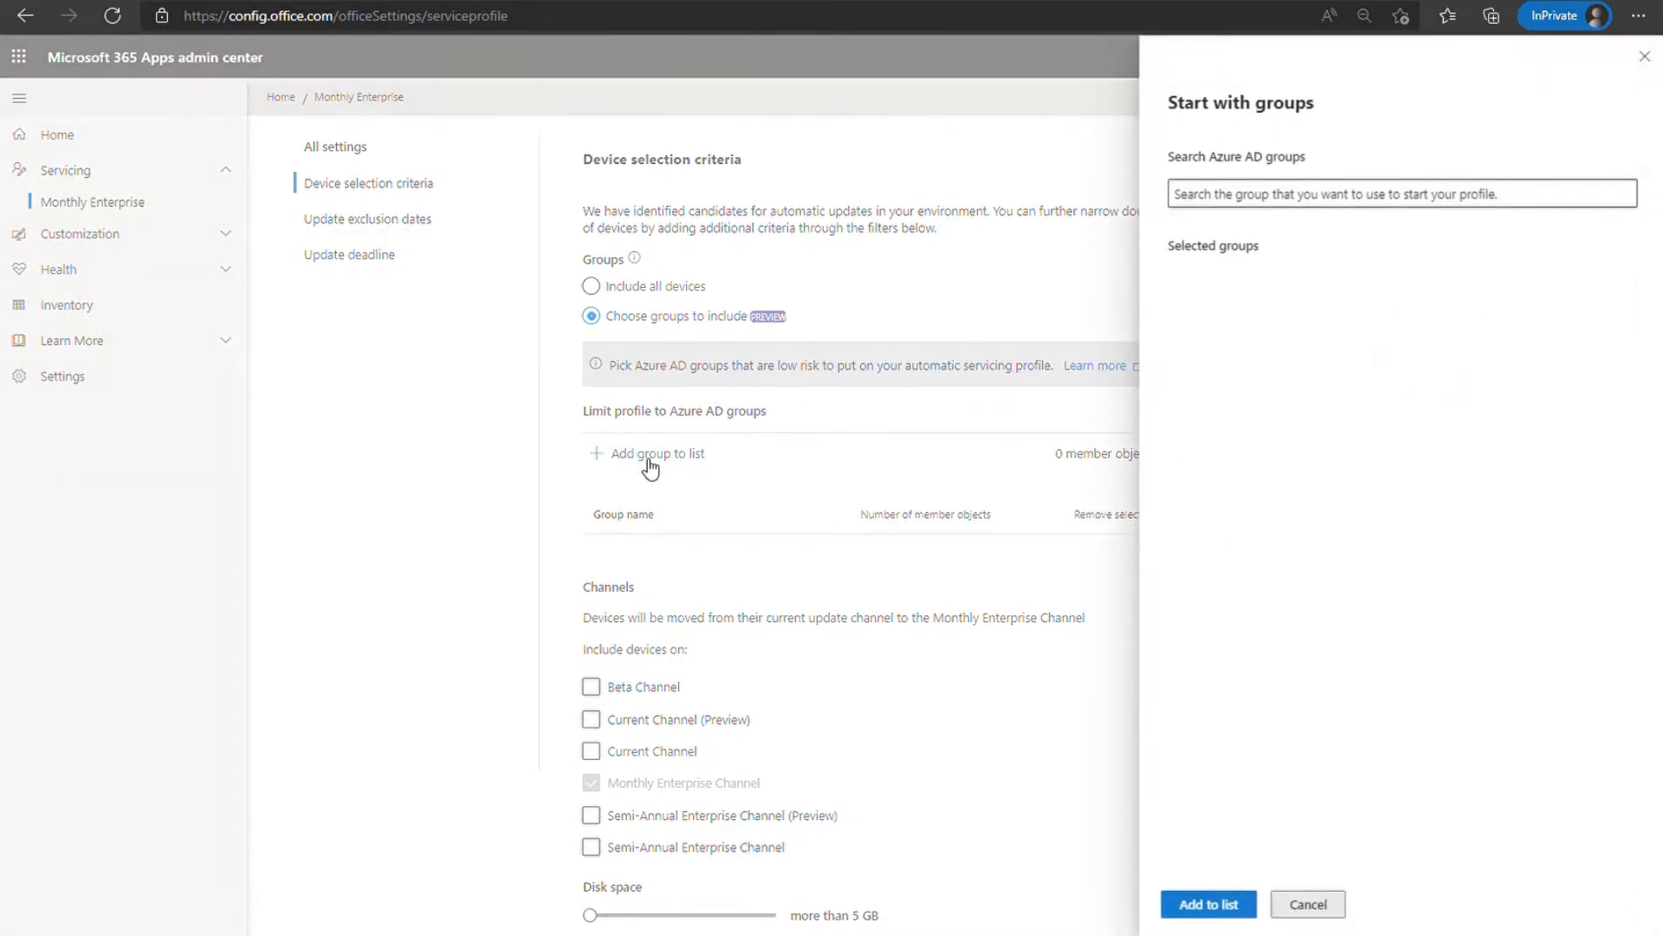
{"action": "type", "text": "s"}
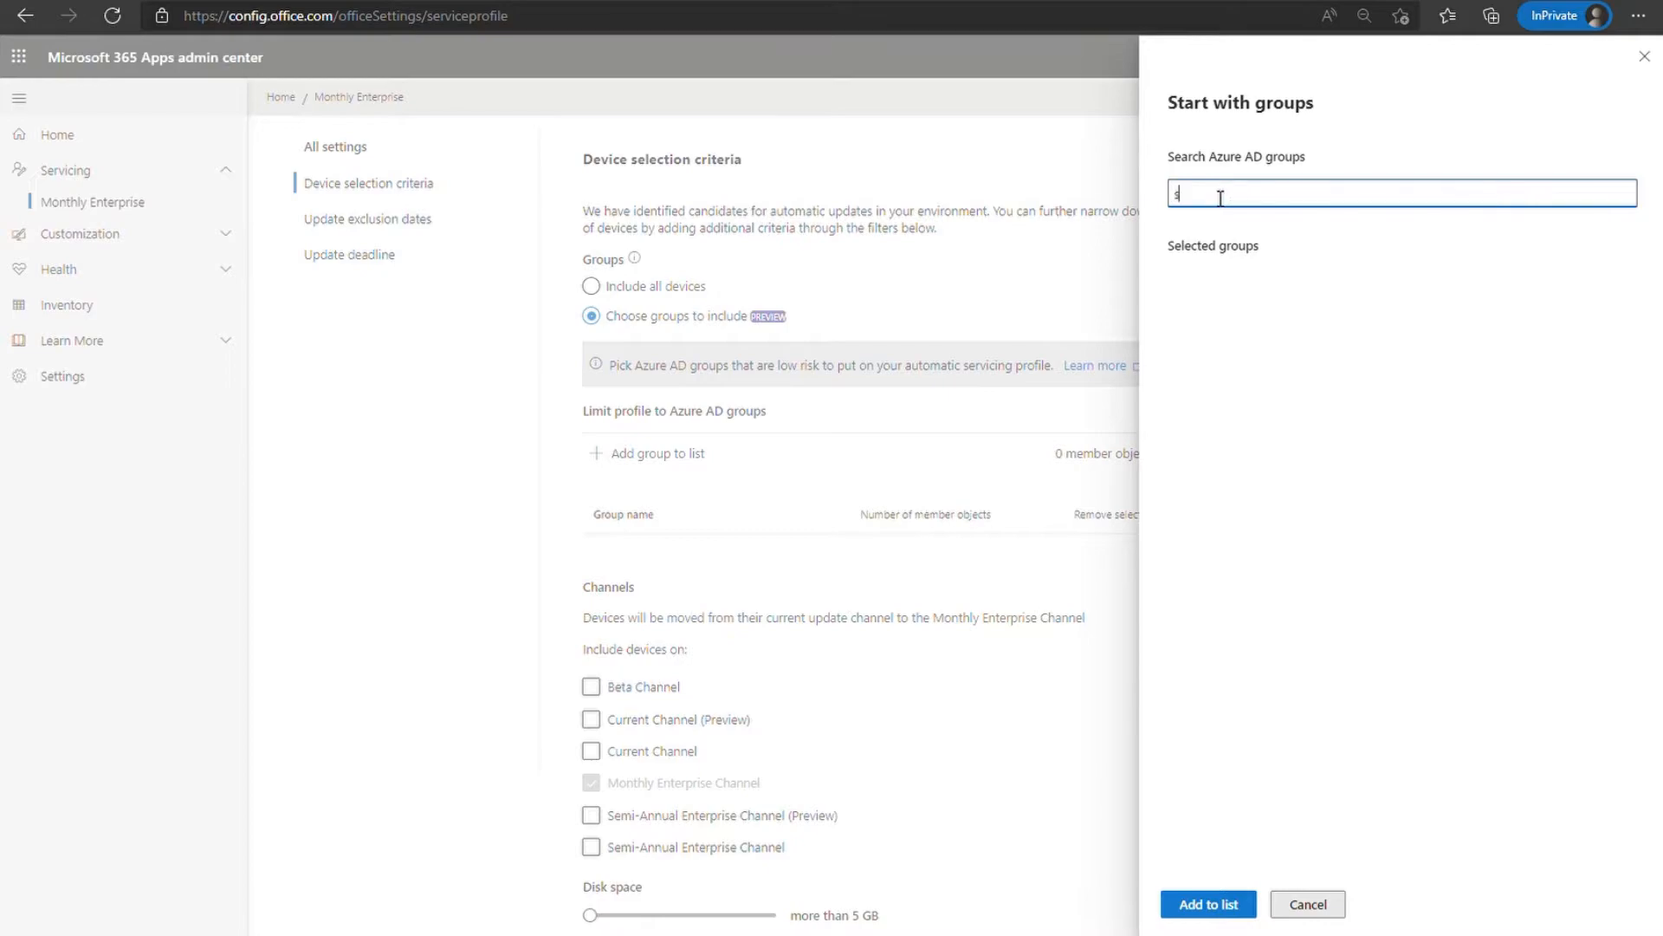
{"action": "type", "text": "Servicing Profiles - Pilot Group"}
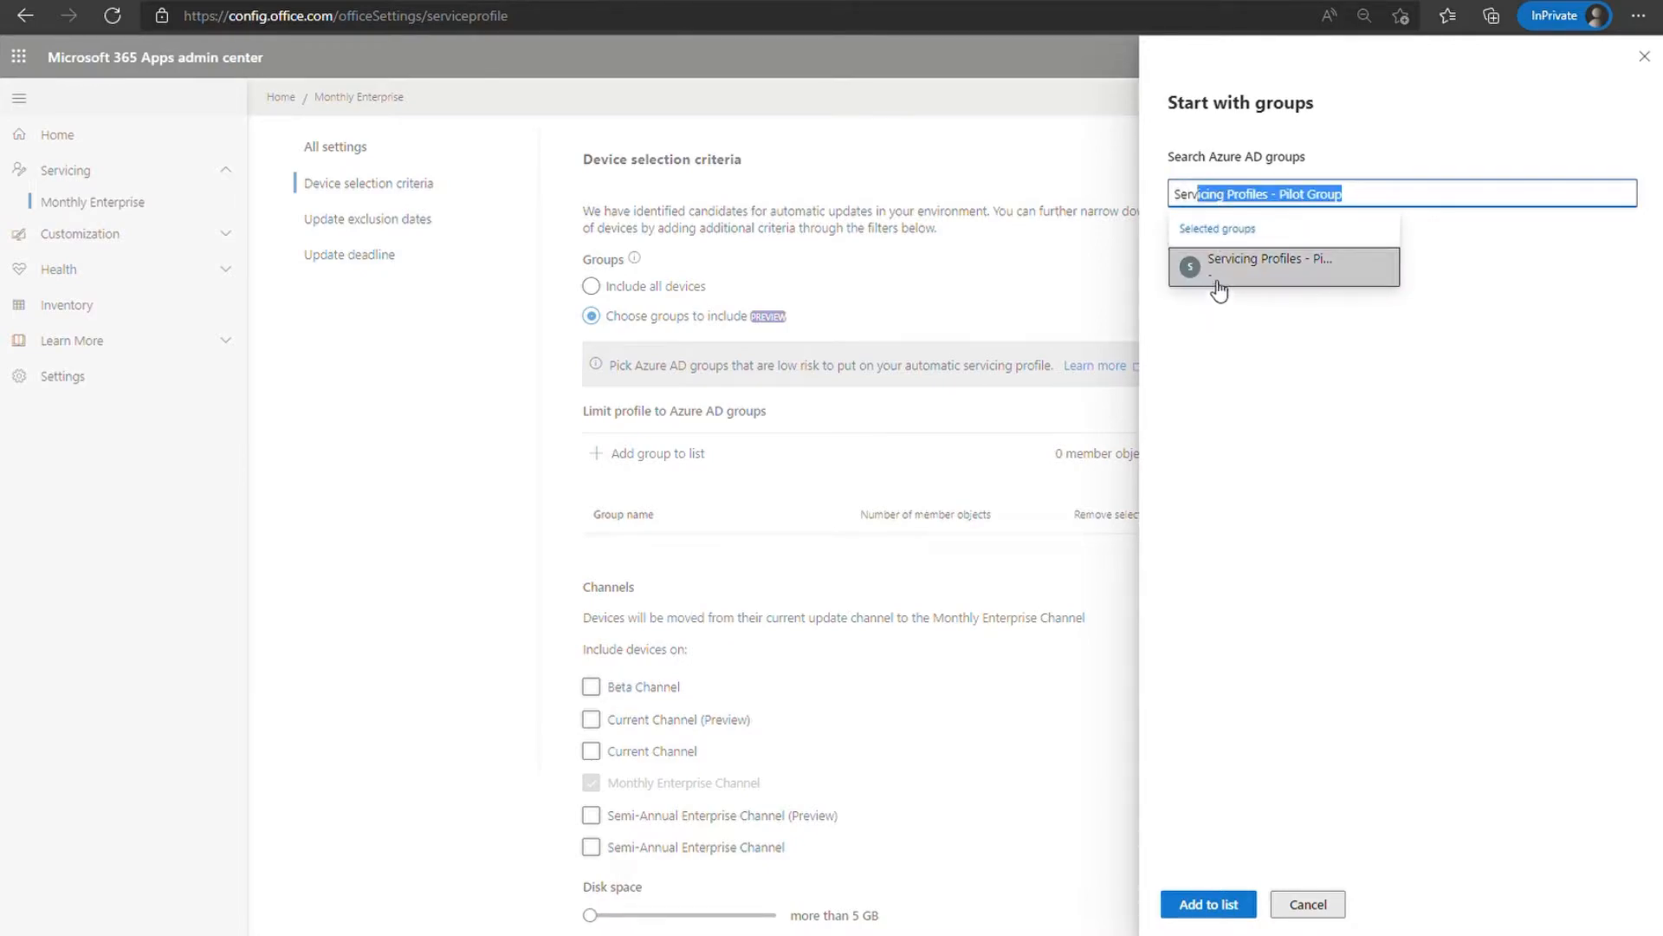
{"action": "left_click", "coordinate": [1270, 264]}
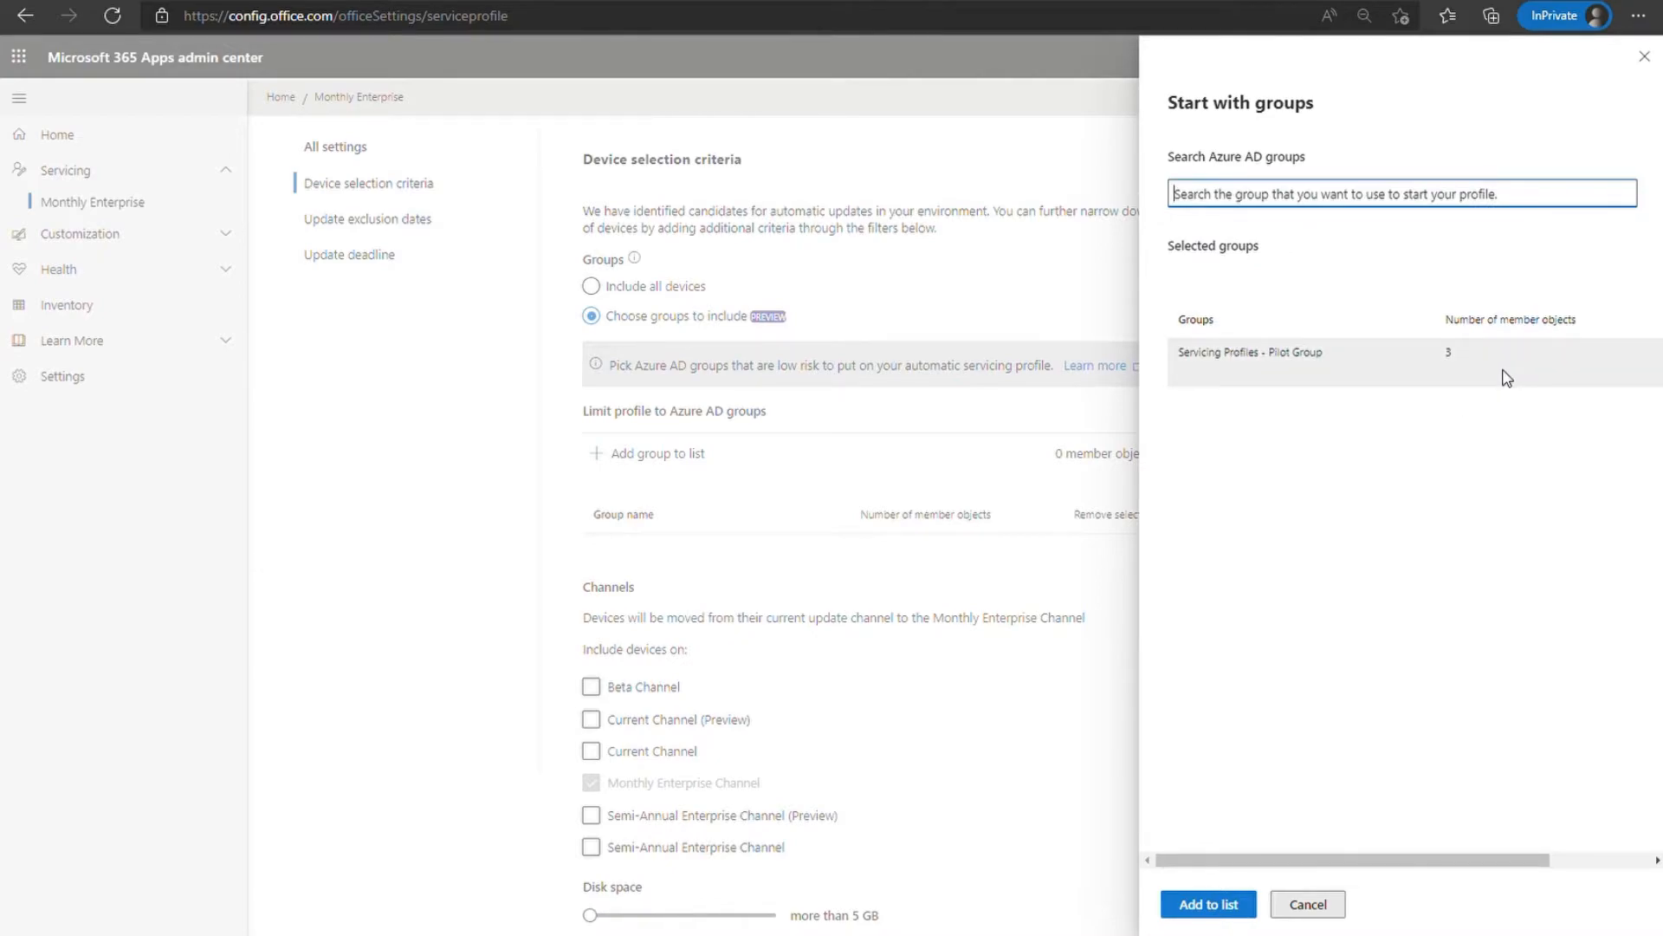
{"action": "left_click", "coordinate": [1207, 905]}
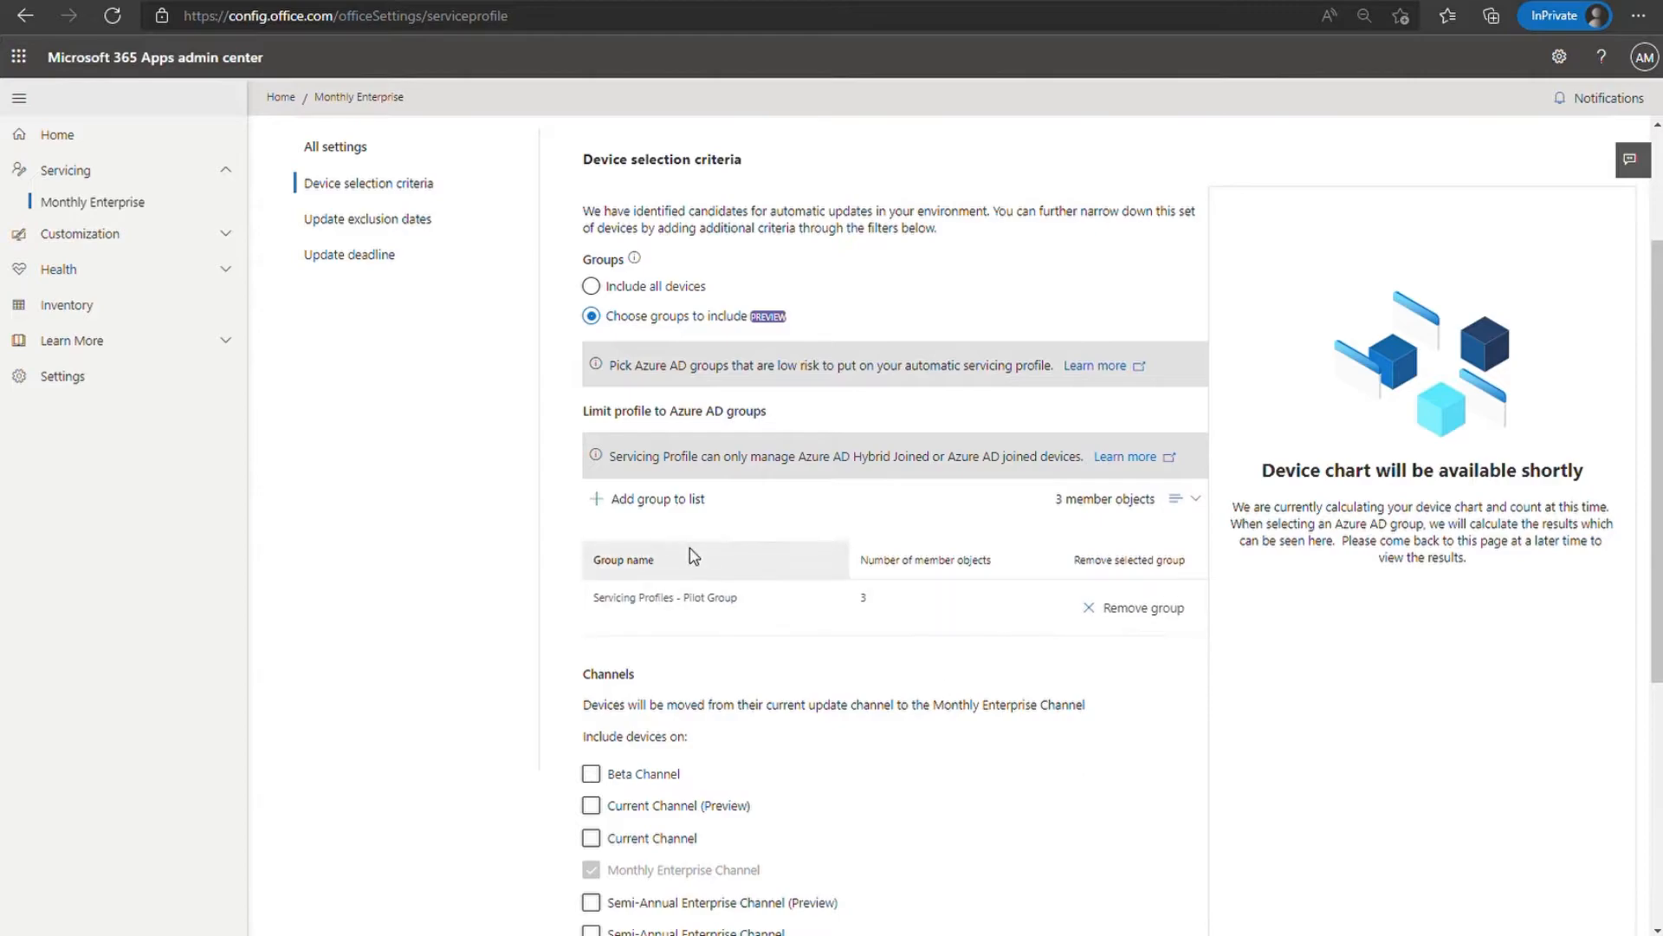
Adjust the Channels checkboxes so Semi-Annual Enterprise Channel is included alongside the locked Monthly Enterprise Channel.
{"action": "scroll", "scroll_direction": "down", "scroll_amount": 3}
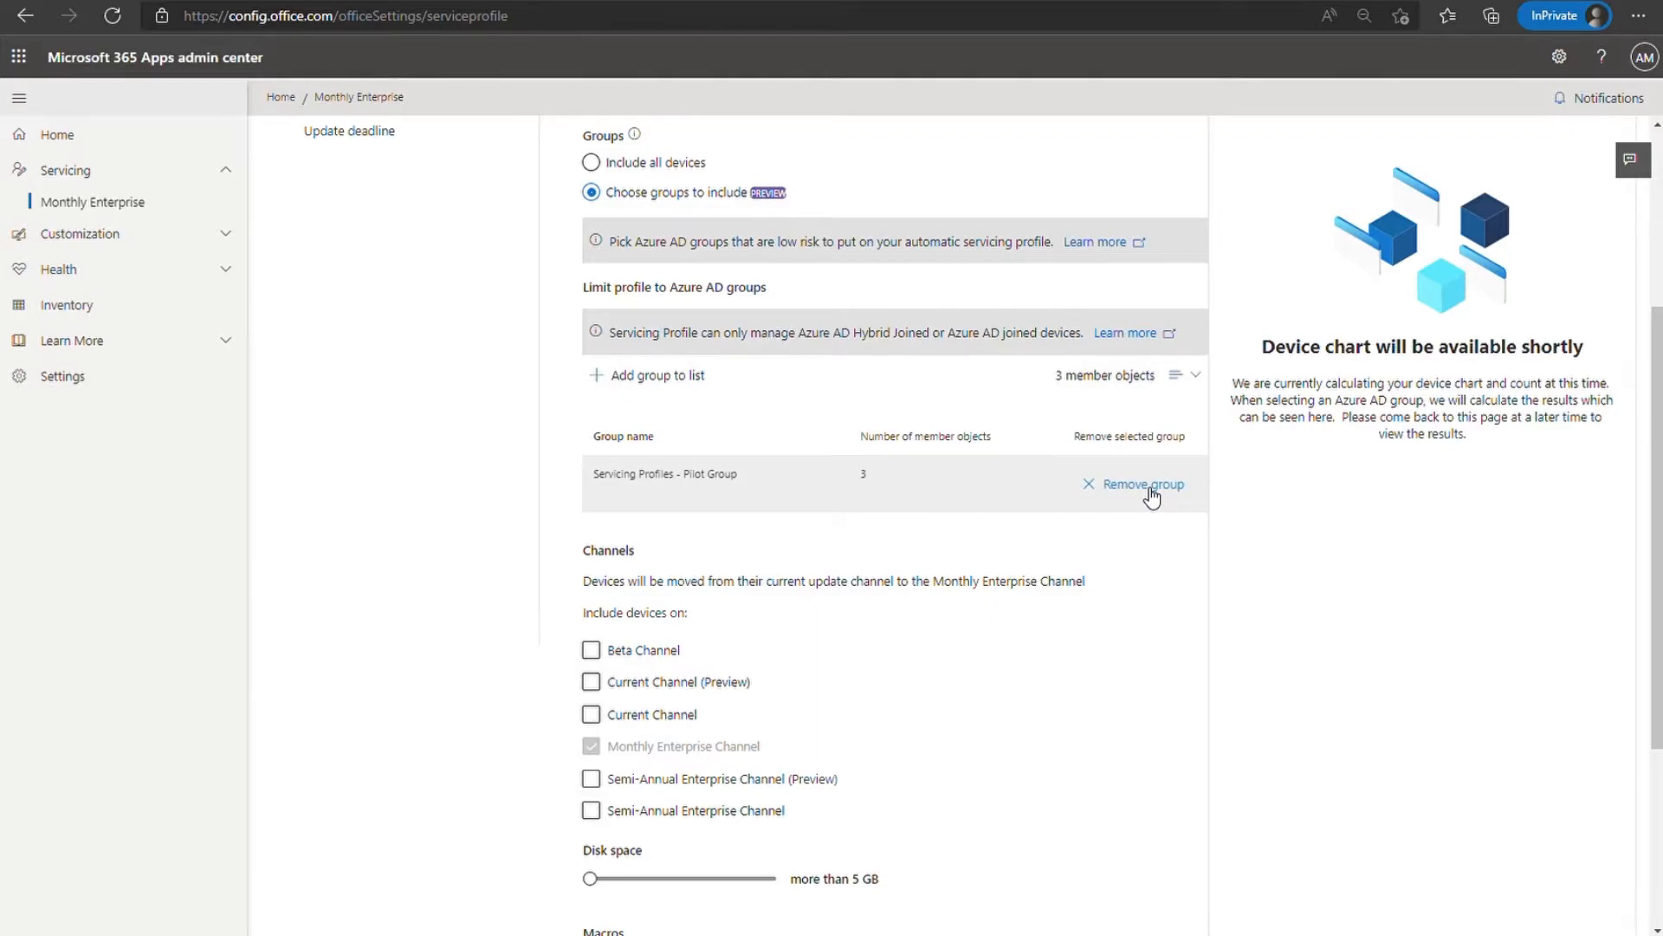
{"action": "mouse_move", "coordinate": [857, 614]}
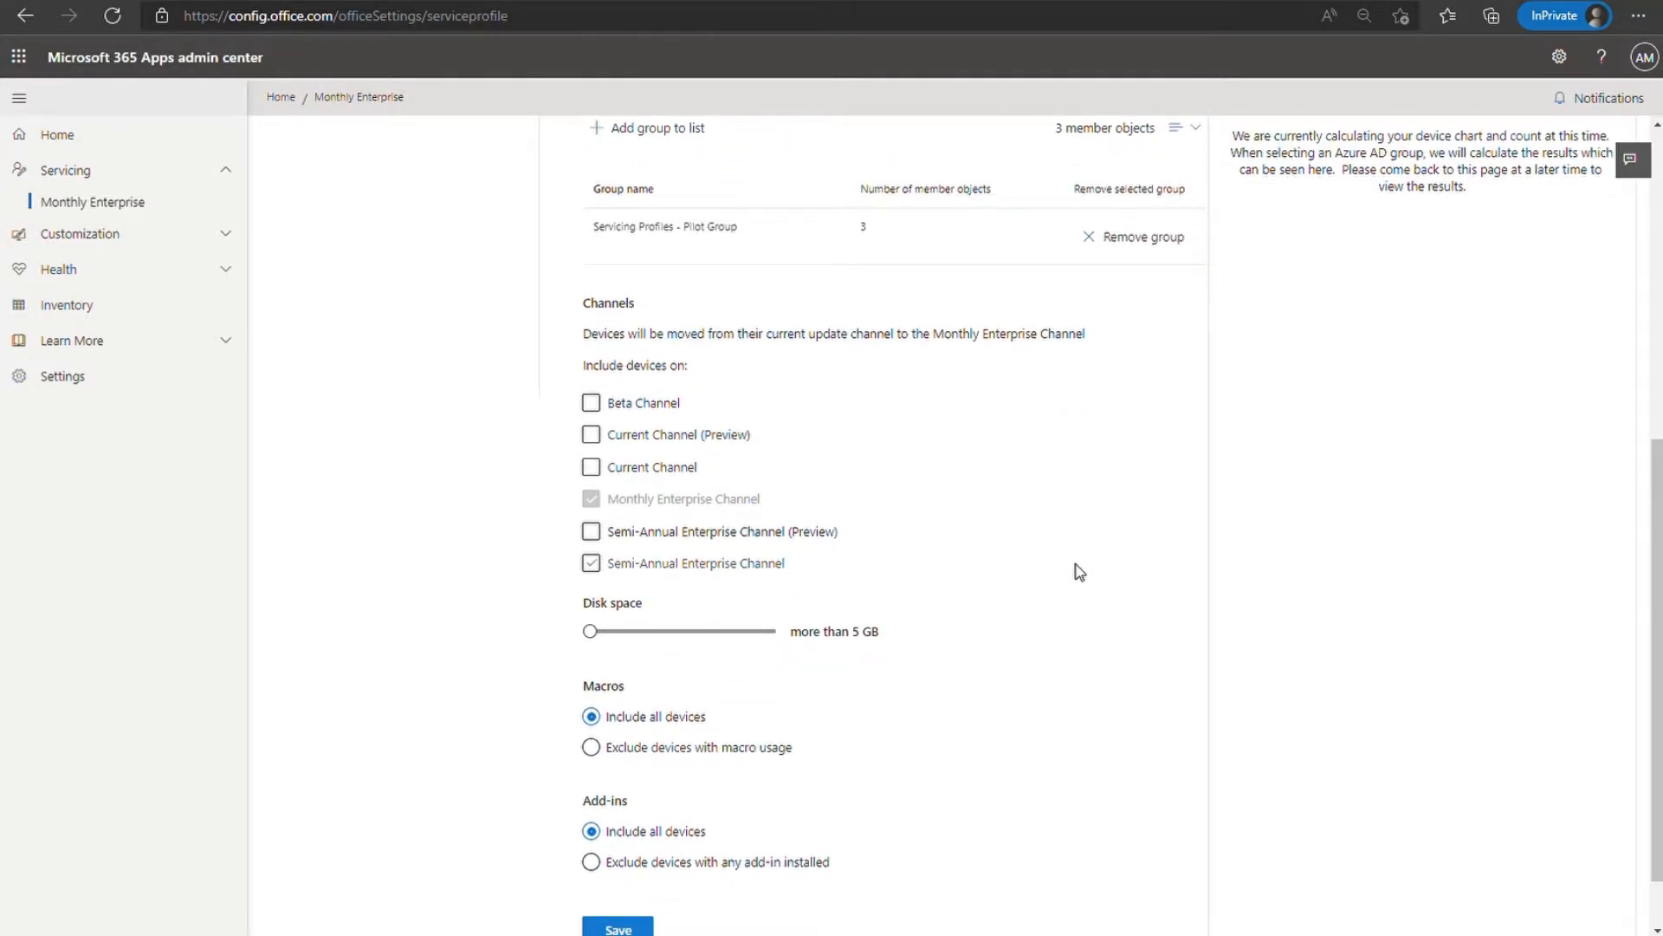
{"action": "left_click", "coordinate": [591, 562]}
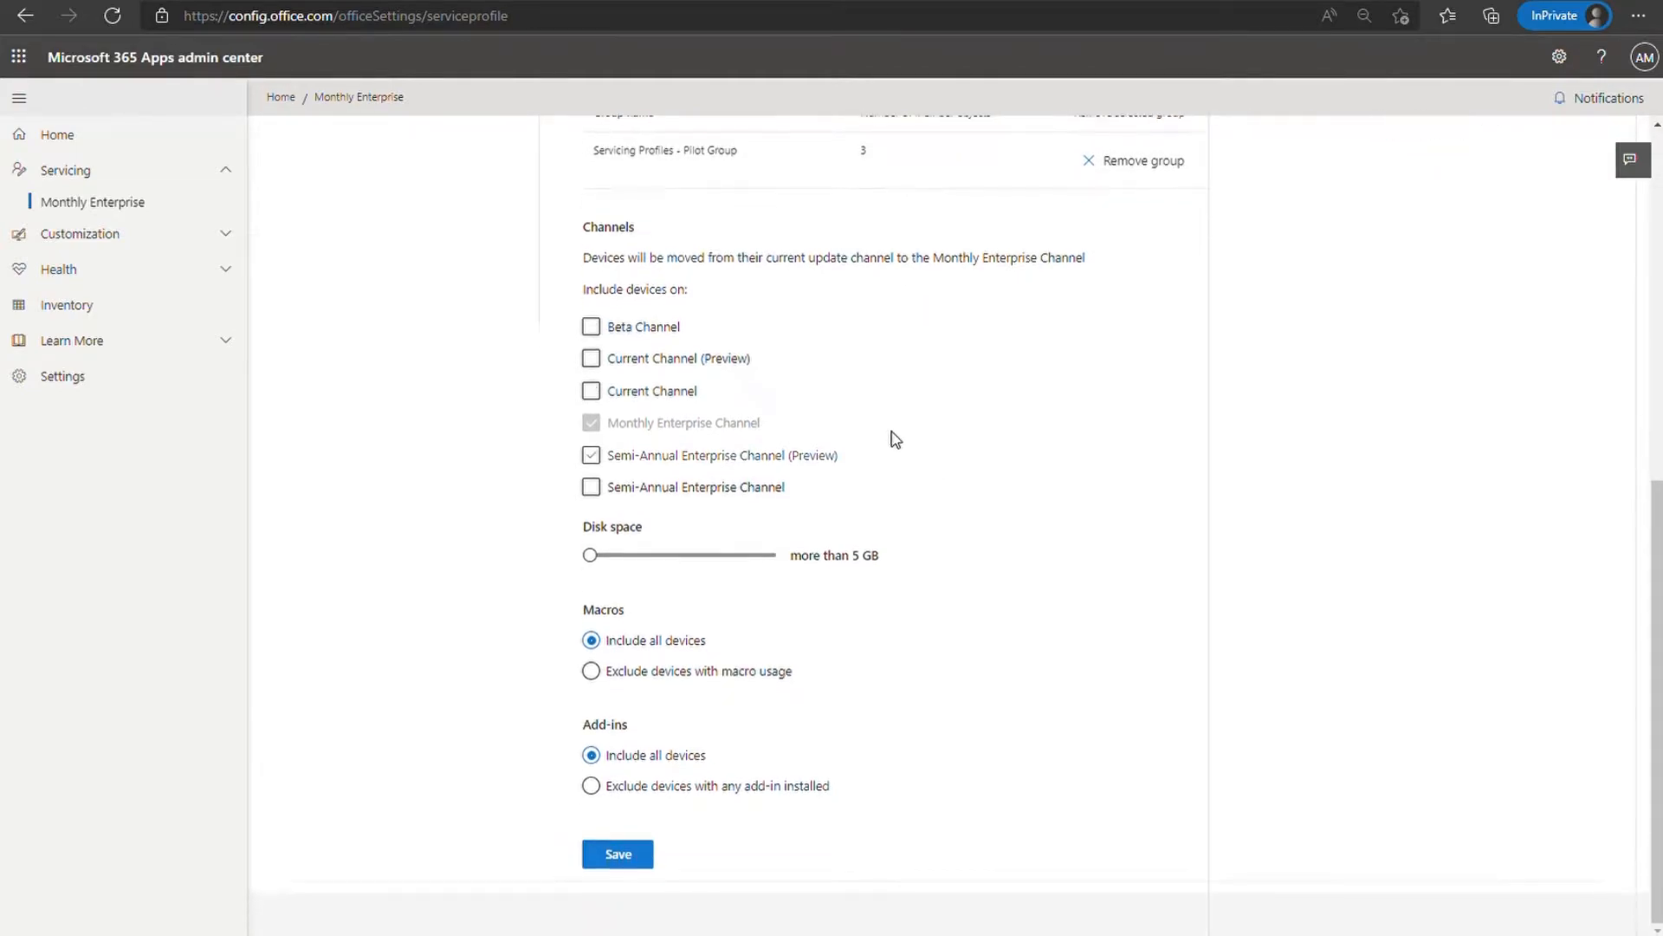
{"action": "left_click", "coordinate": [591, 454]}
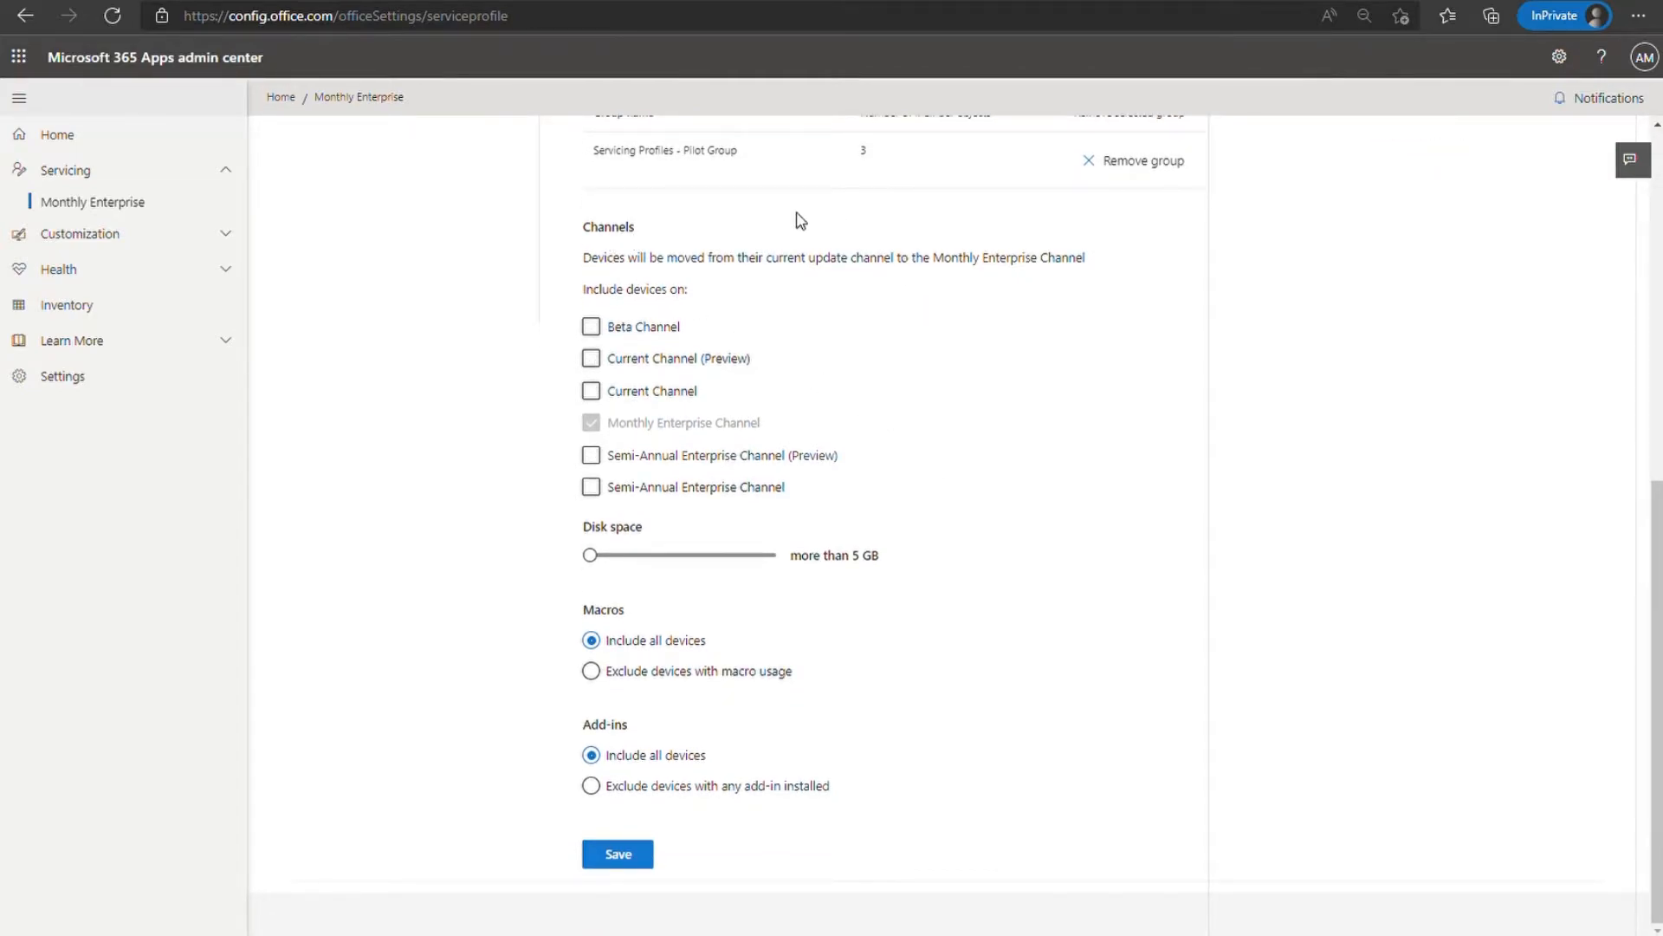
{"action": "mouse_move", "coordinate": [708, 438]}
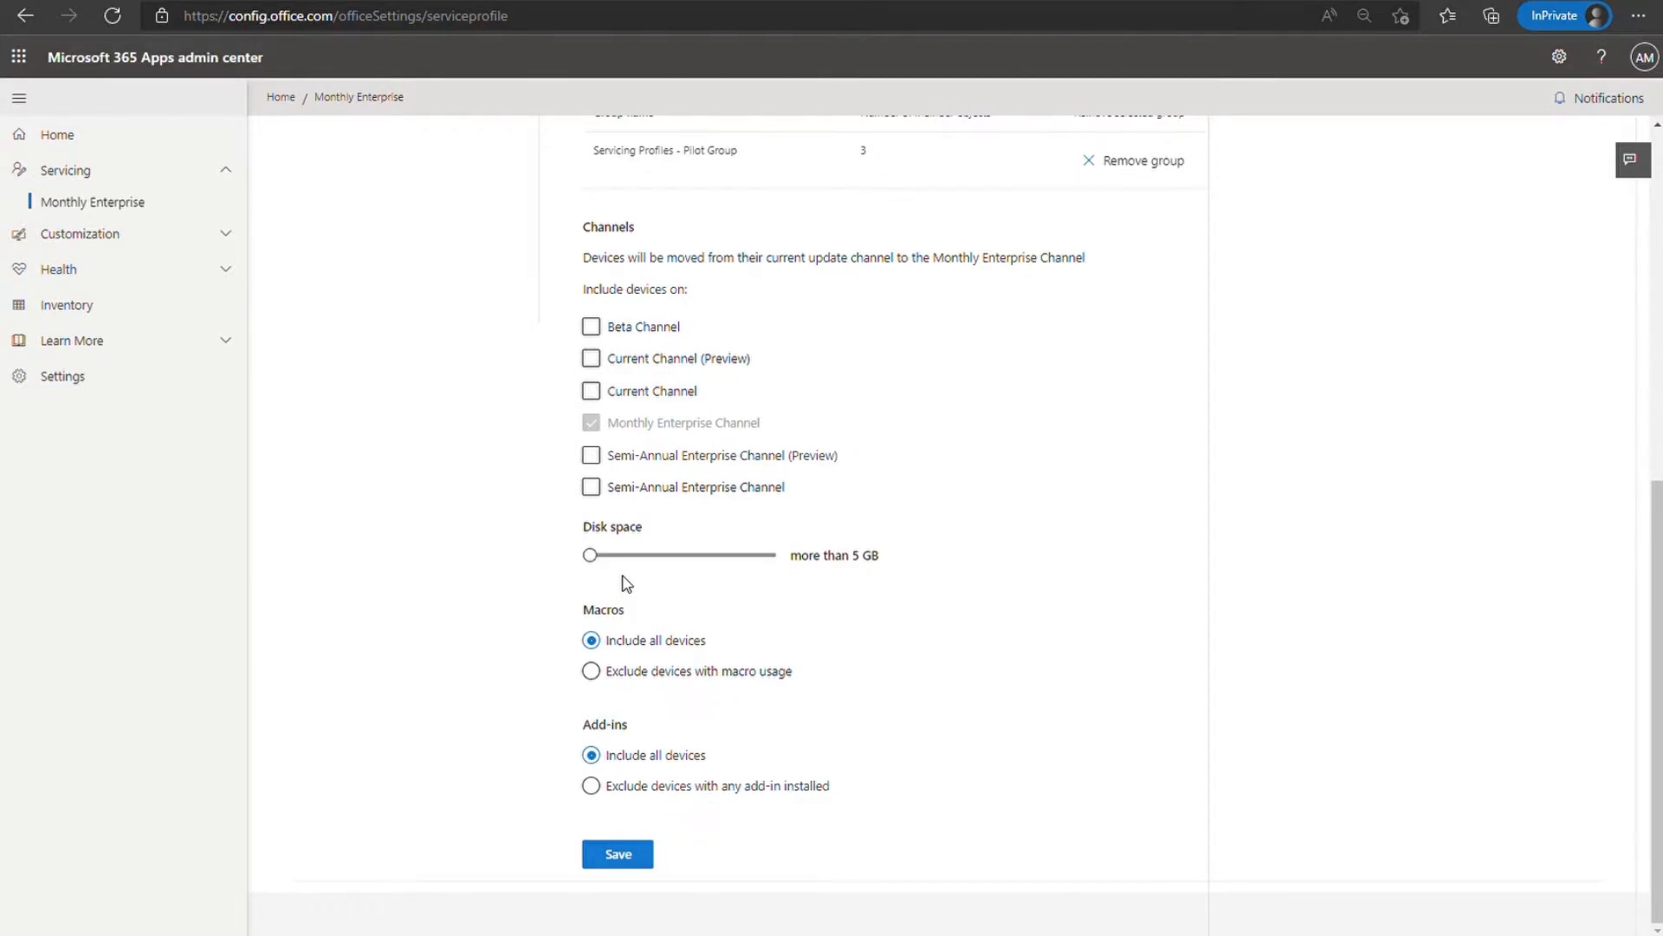
{"action": "left_click", "coordinate": [591, 670]}
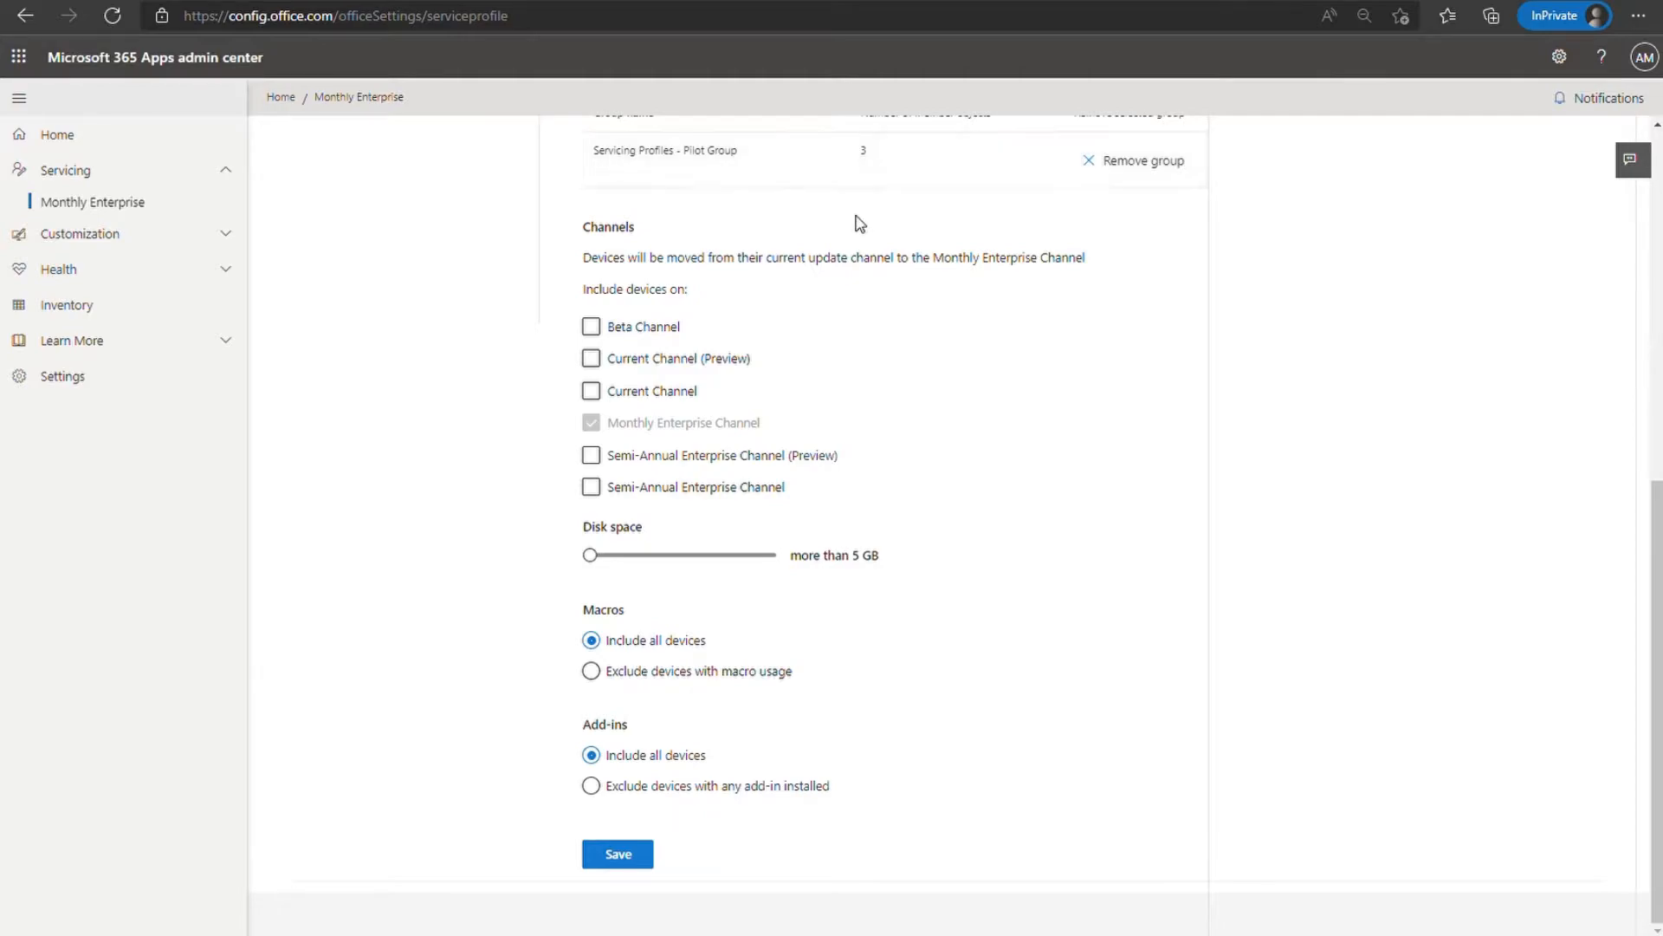
{"action": "left_click", "coordinate": [590, 485]}
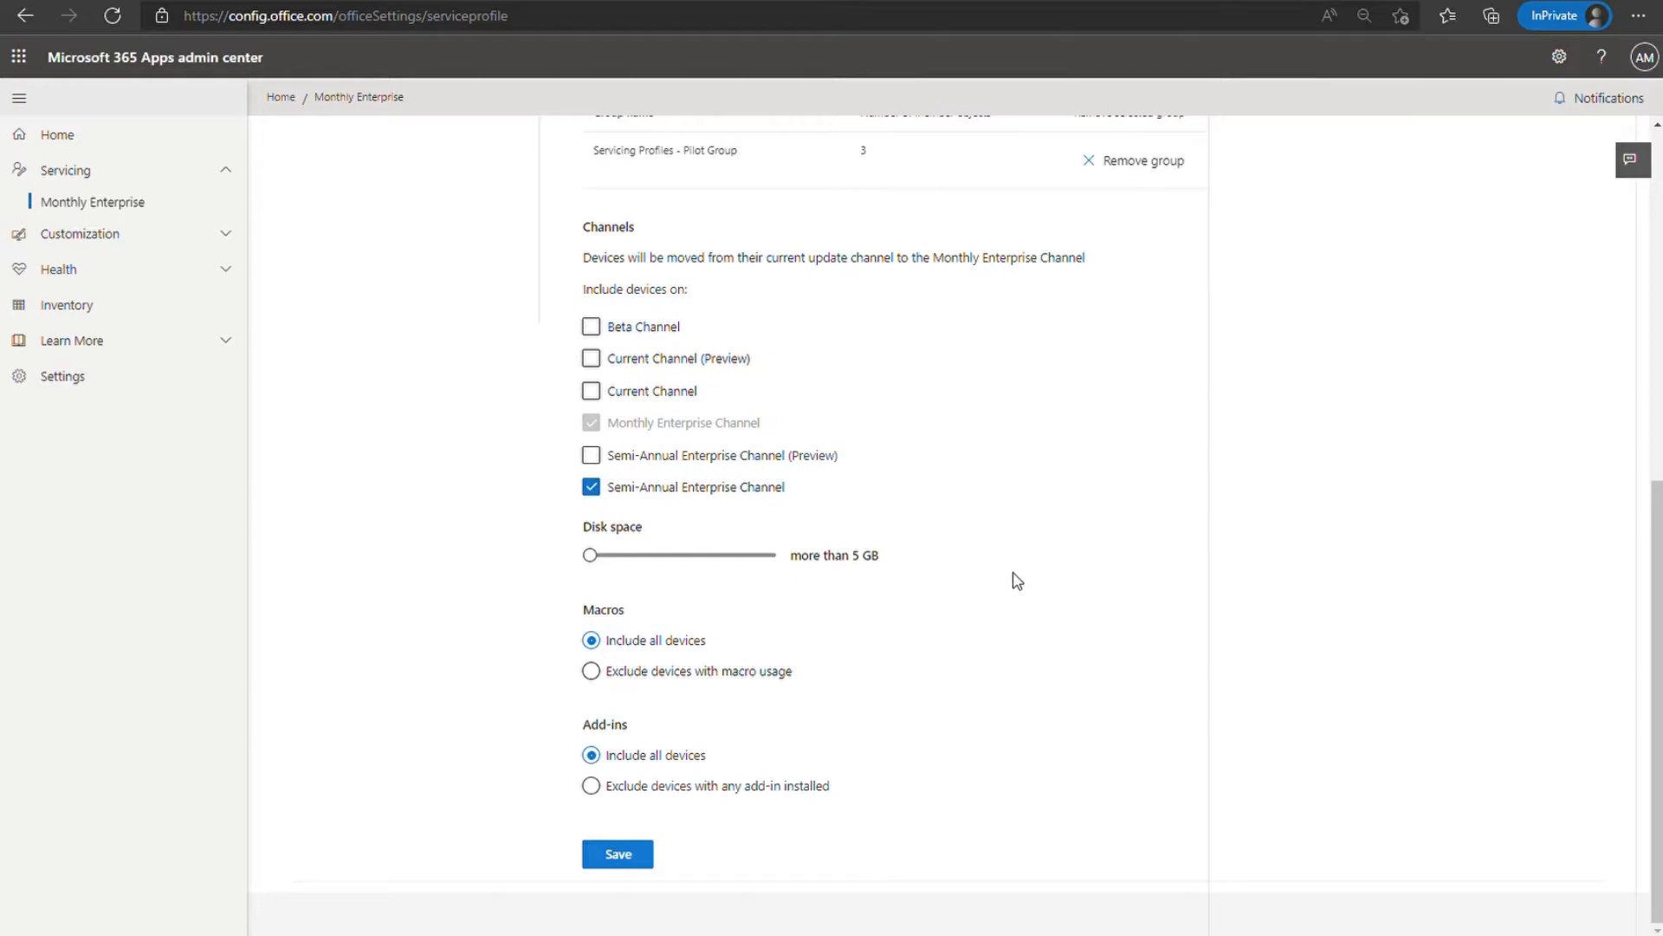
{"action": "mouse_move", "coordinate": [785, 826]}
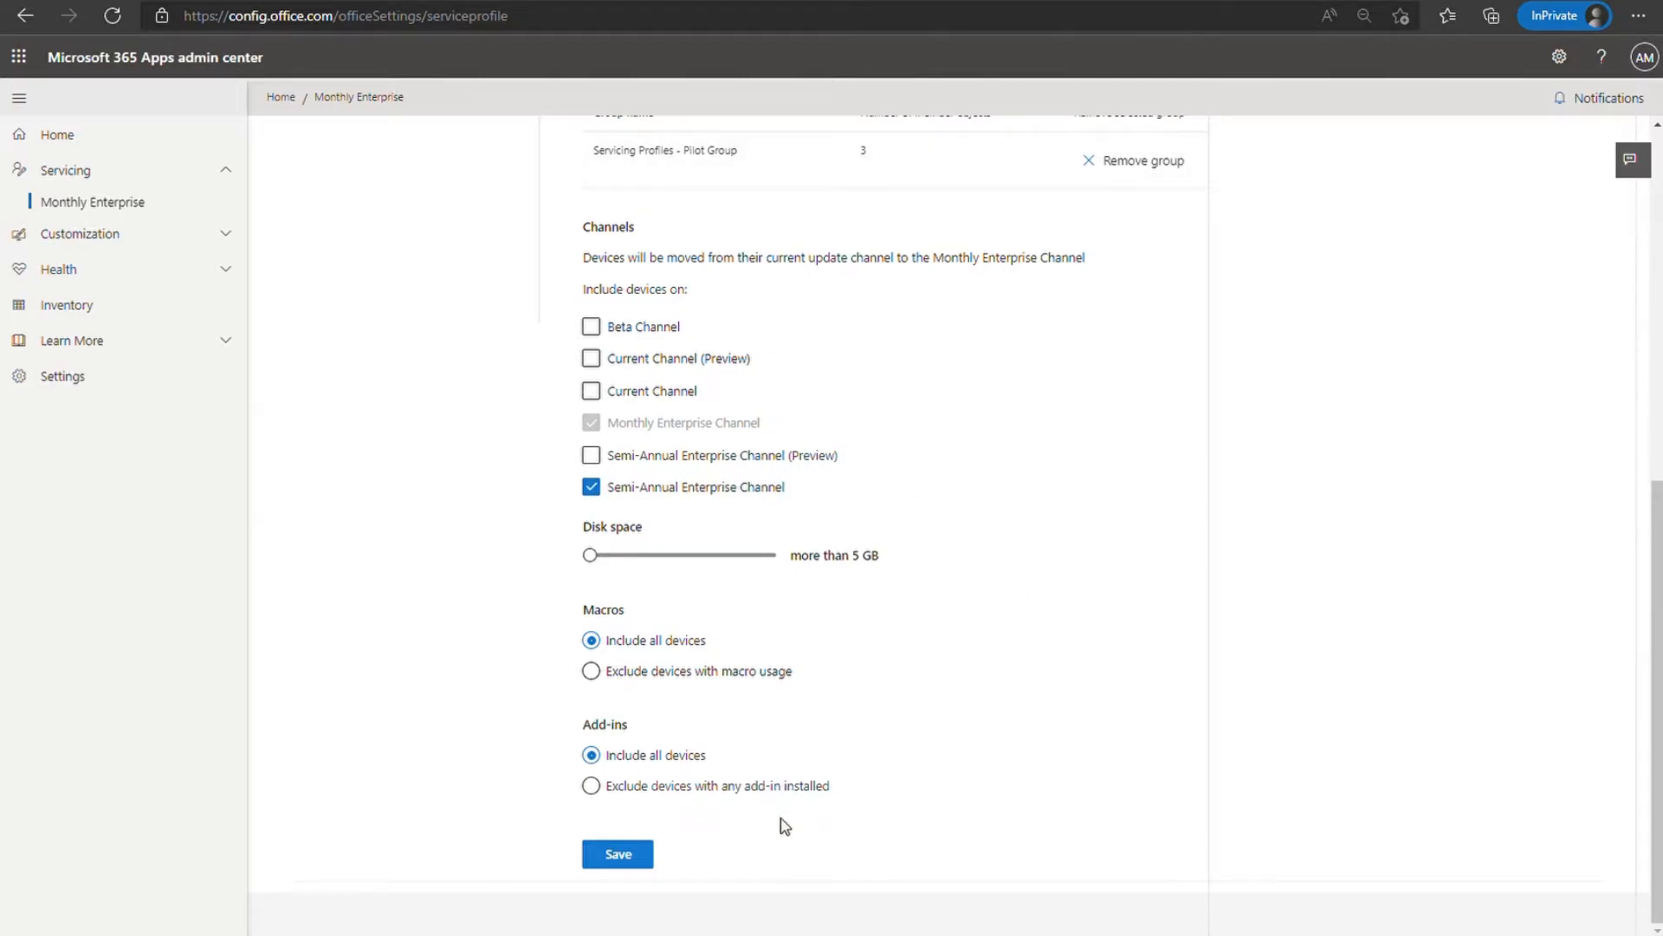
{"action": "mouse_move", "coordinate": [1013, 830]}
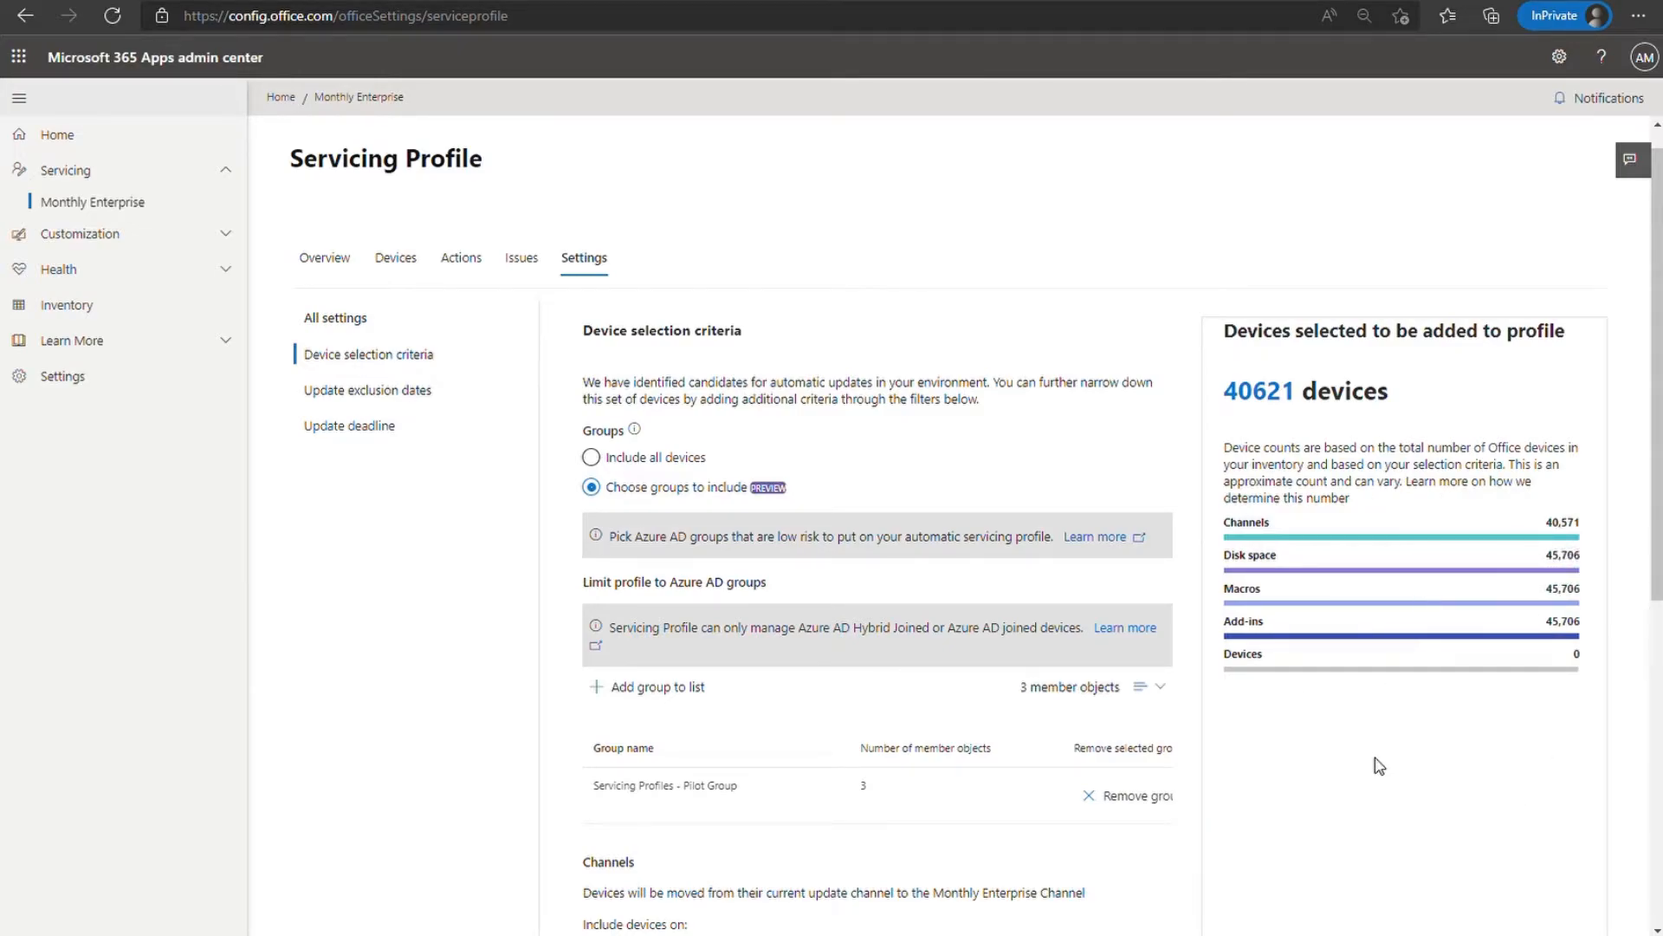
{"action": "mouse_move", "coordinate": [369, 354]}
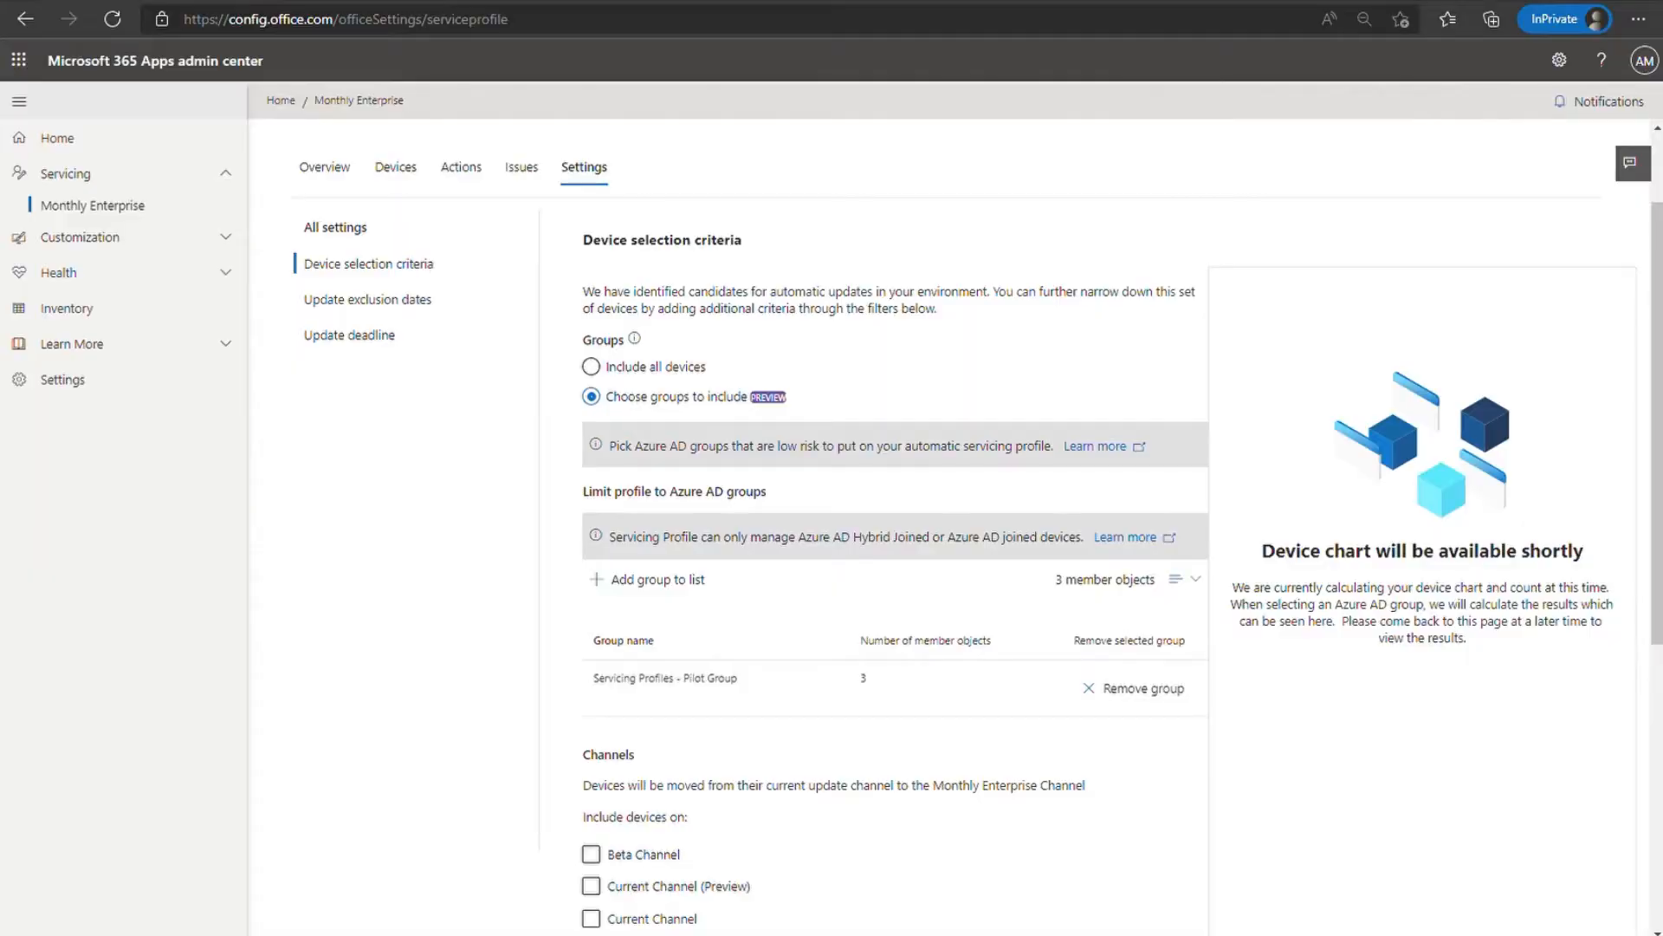
{"action": "scroll", "scroll_direction": "down", "scroll_amount": 3}
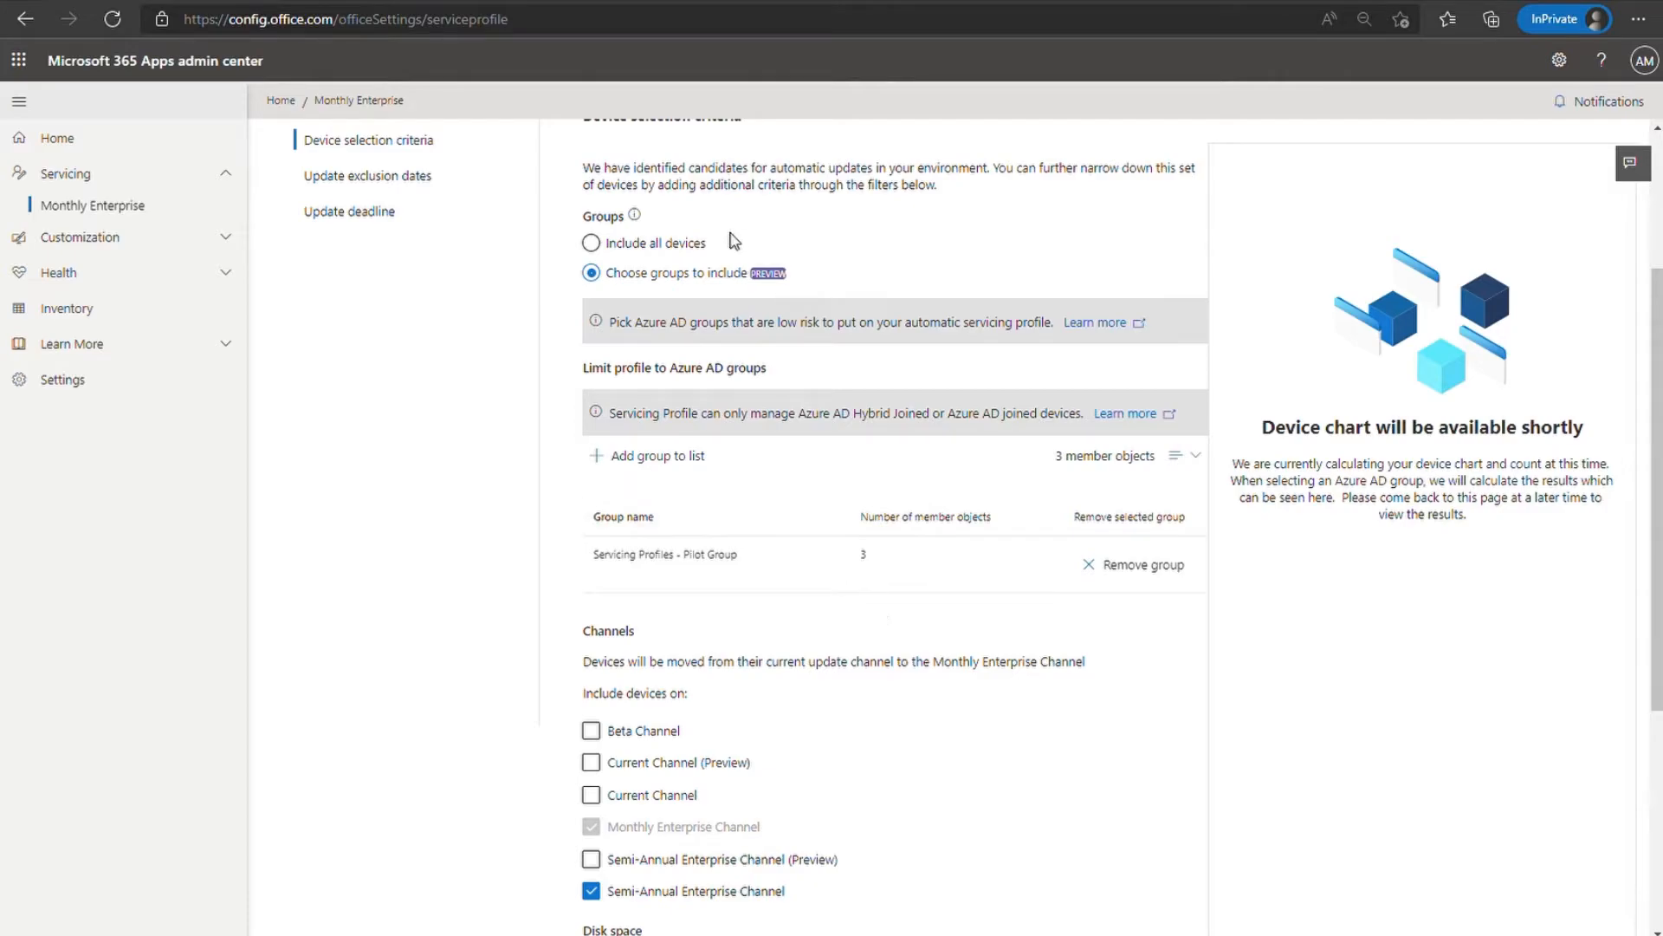
{"action": "mouse_move", "coordinate": [818, 617]}
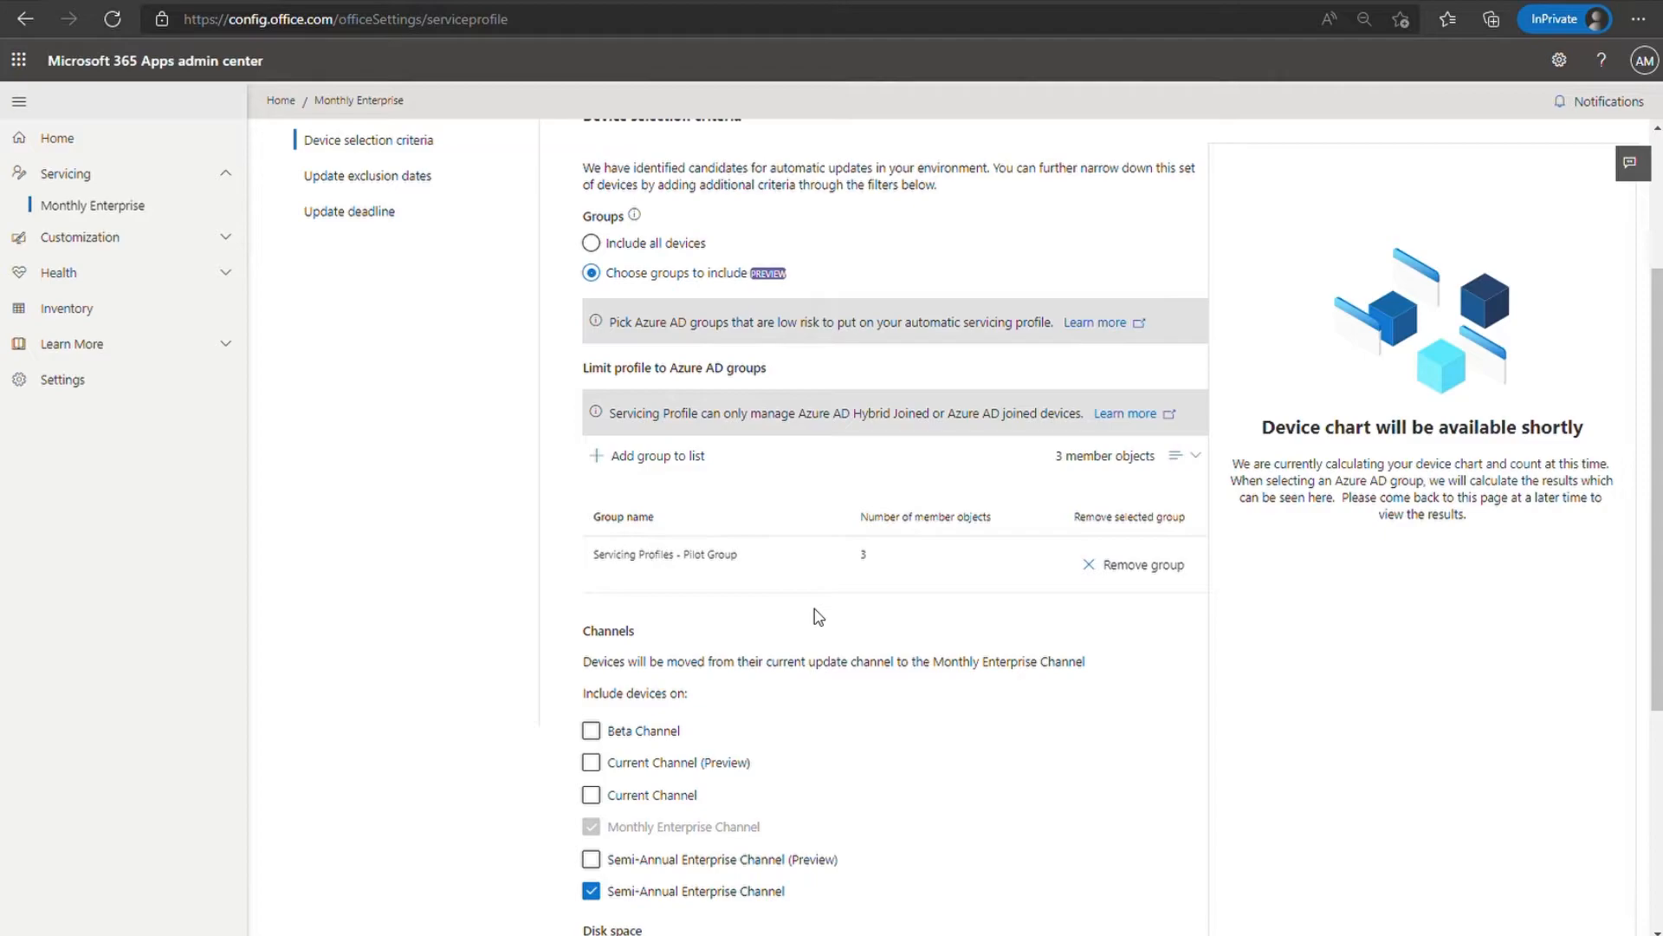
{"action": "mouse_move", "coordinate": [676, 464]}
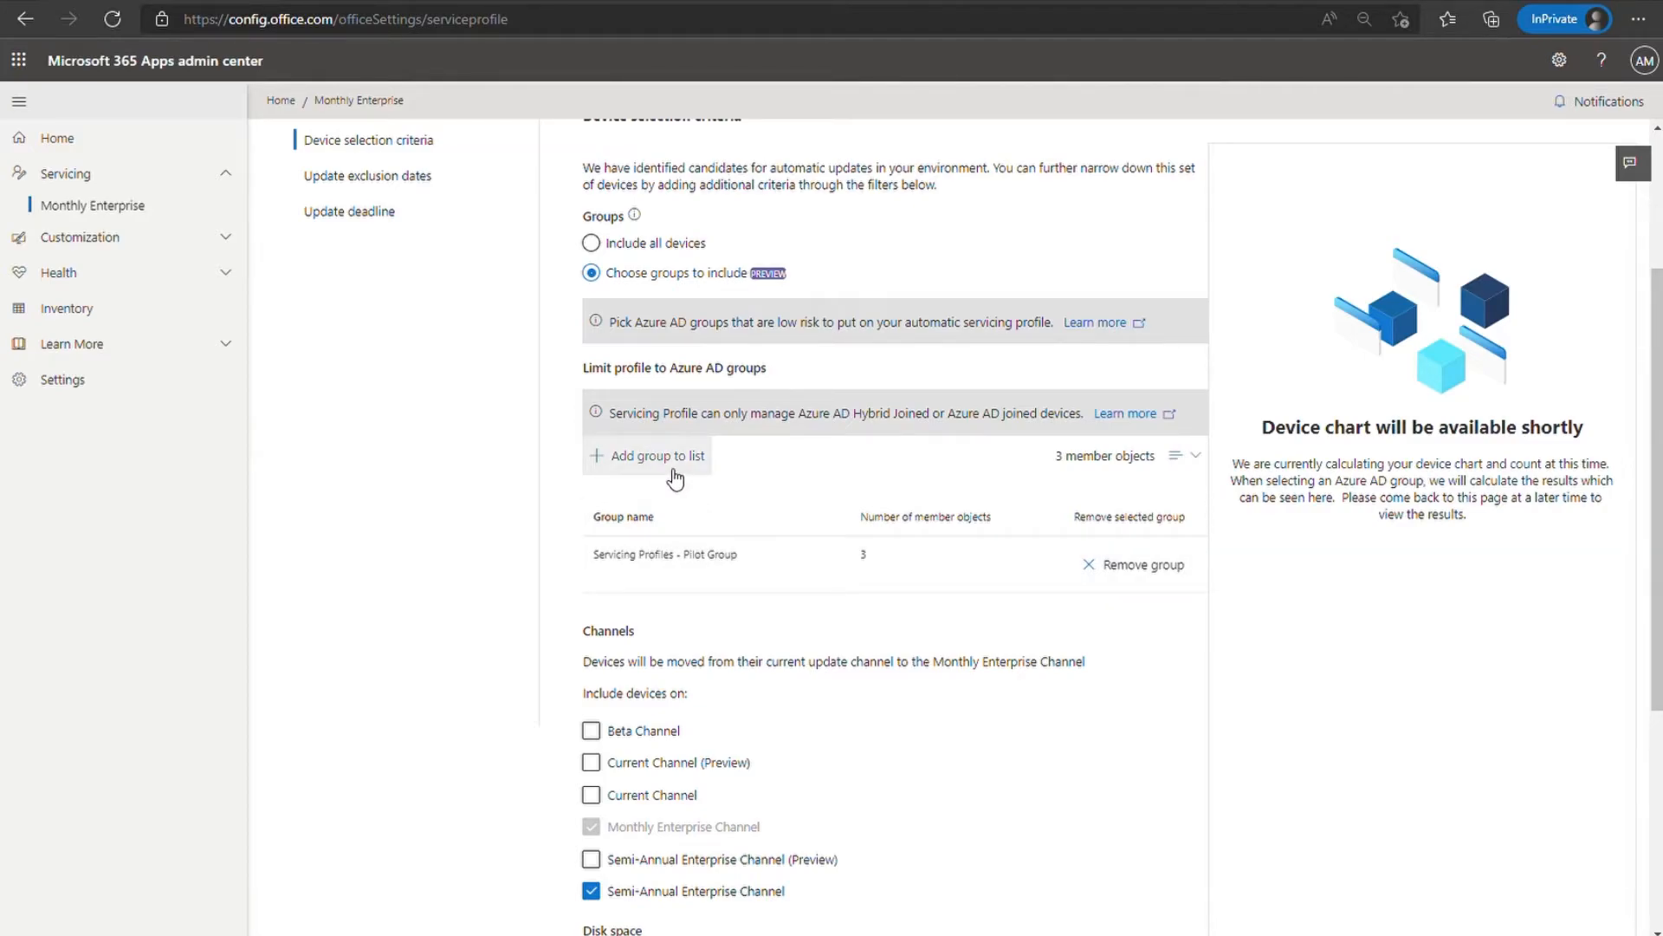
{"action": "left_click", "coordinate": [591, 796]}
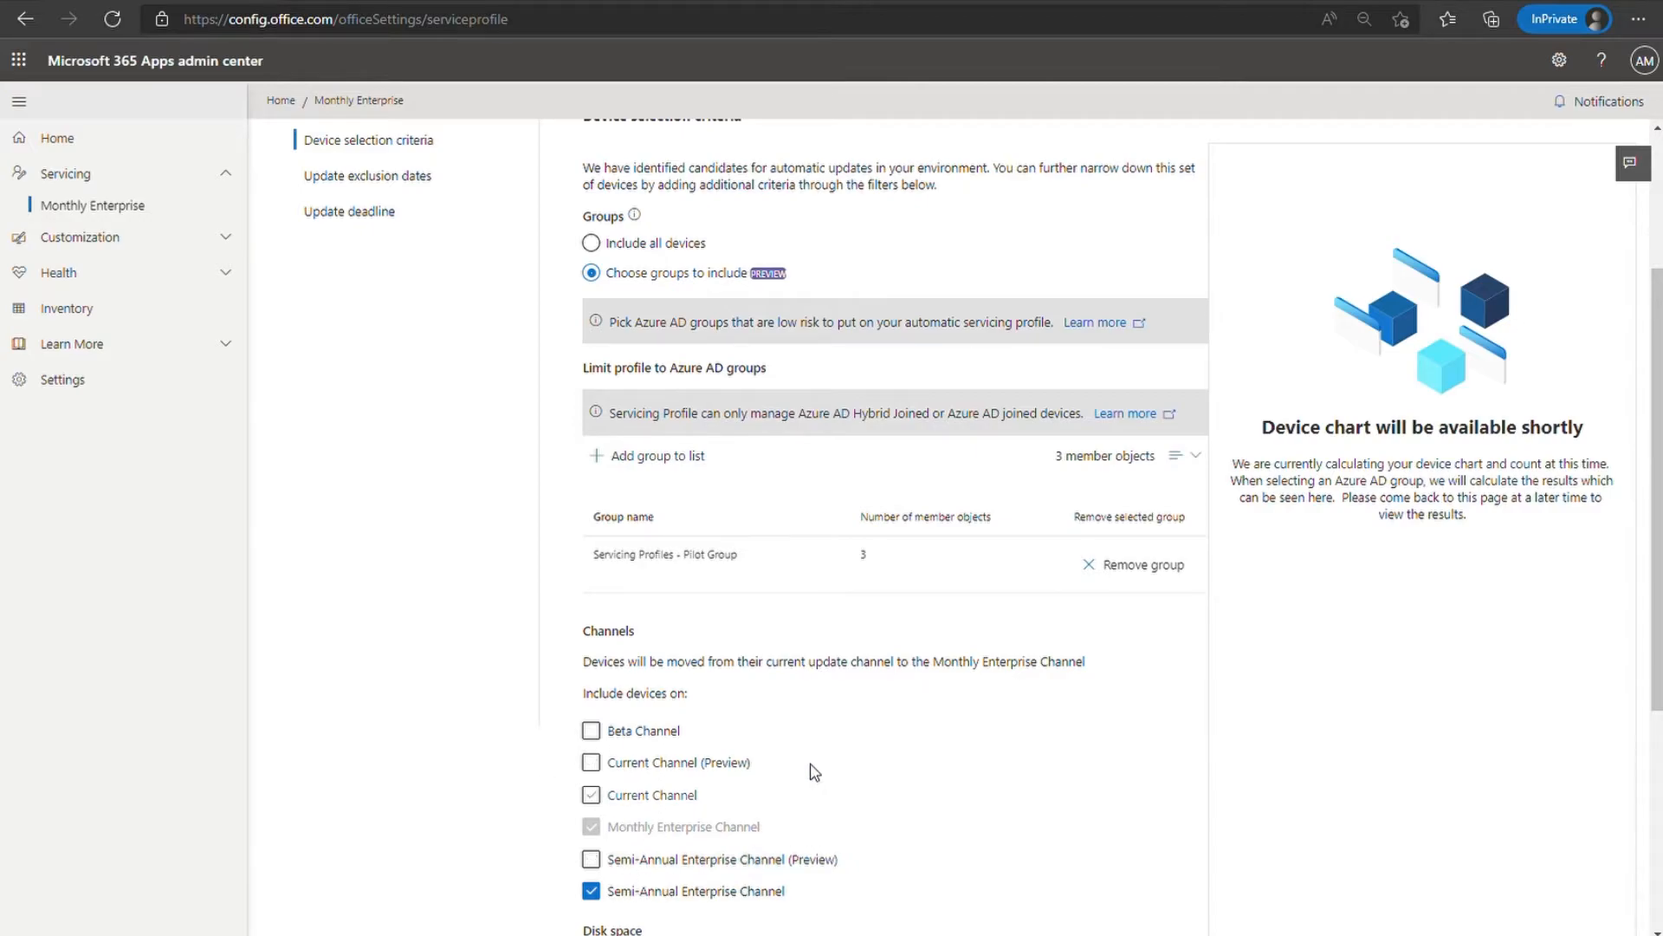
{"action": "left_click", "coordinate": [591, 794]}
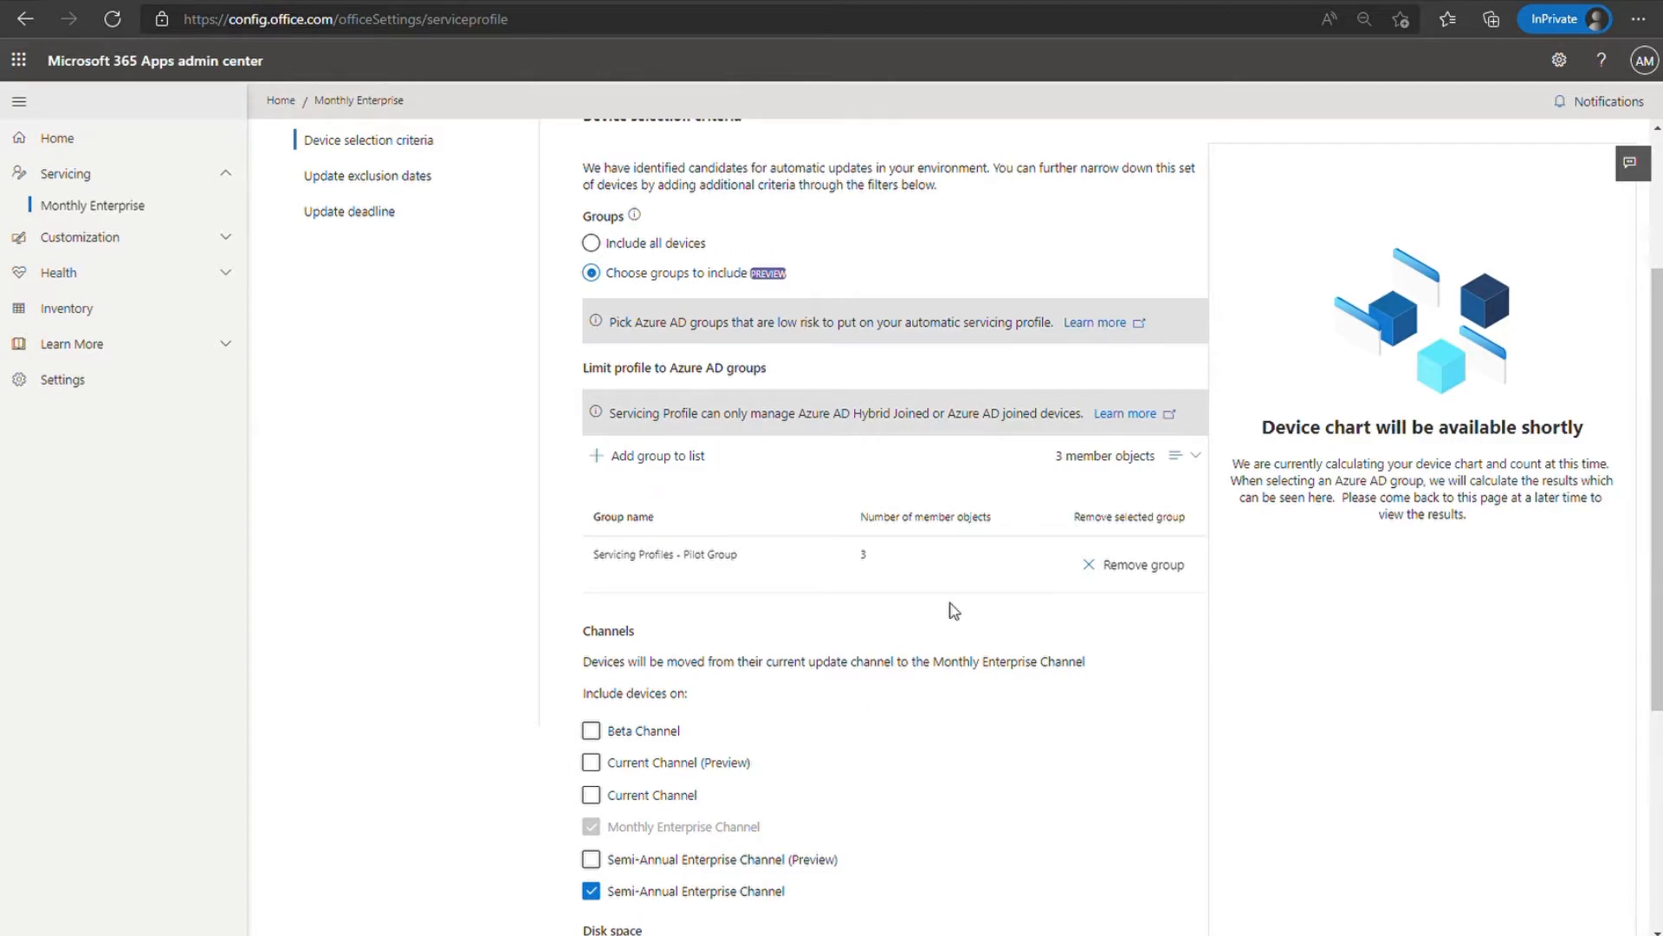
{"action": "mouse_move", "coordinate": [998, 619]}
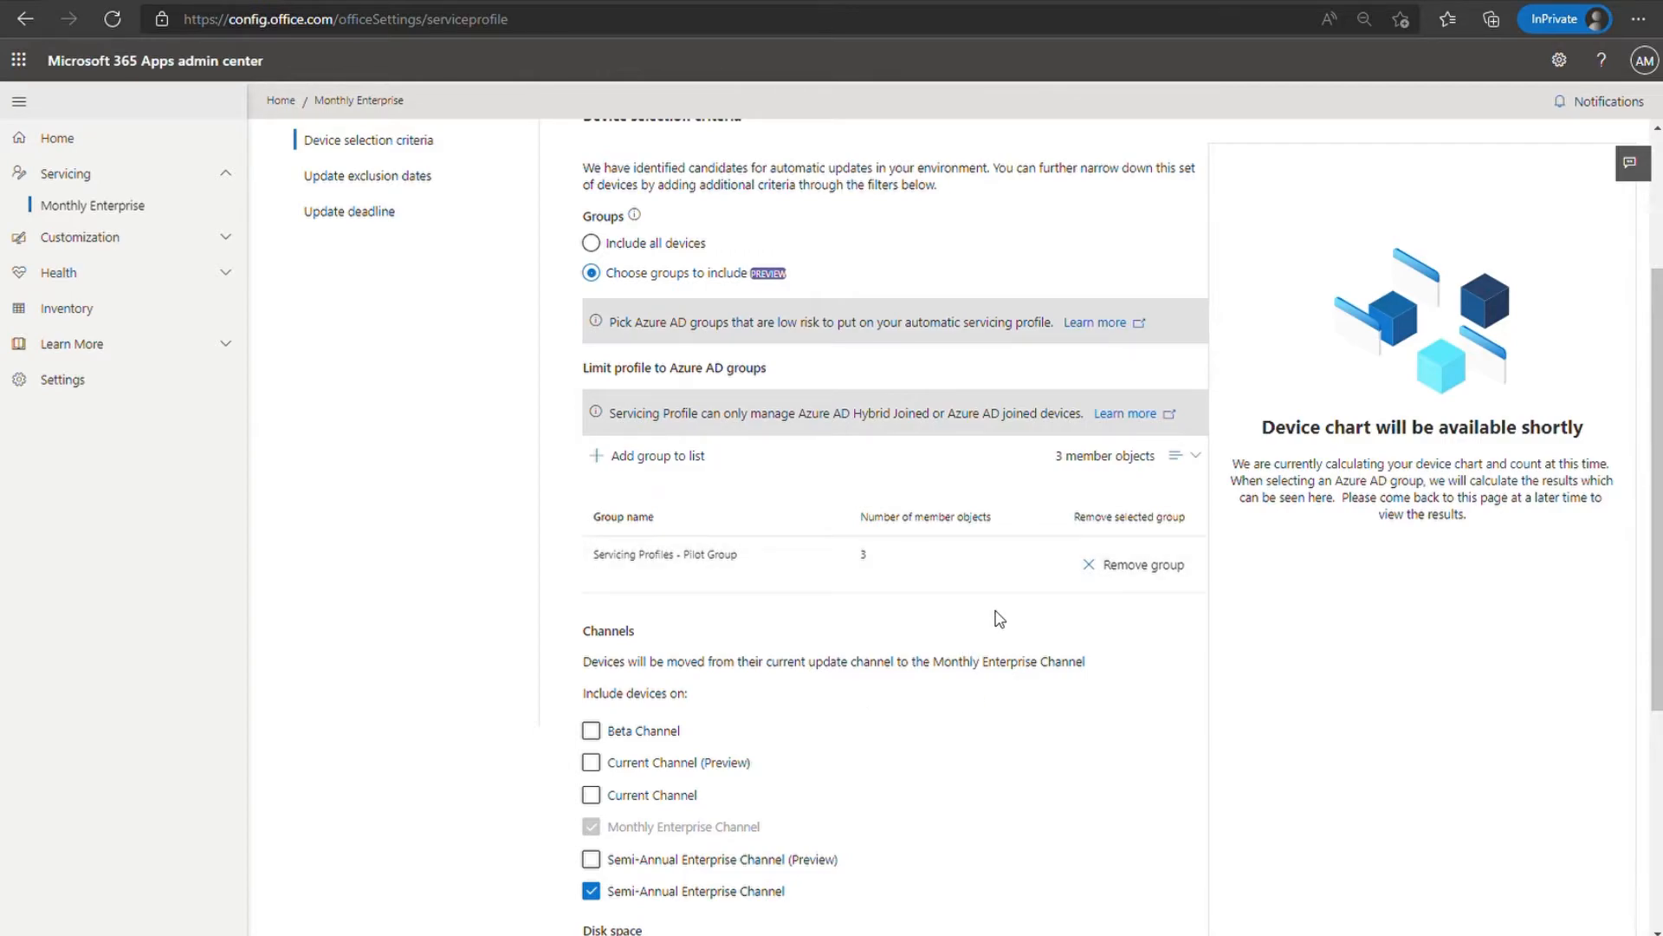